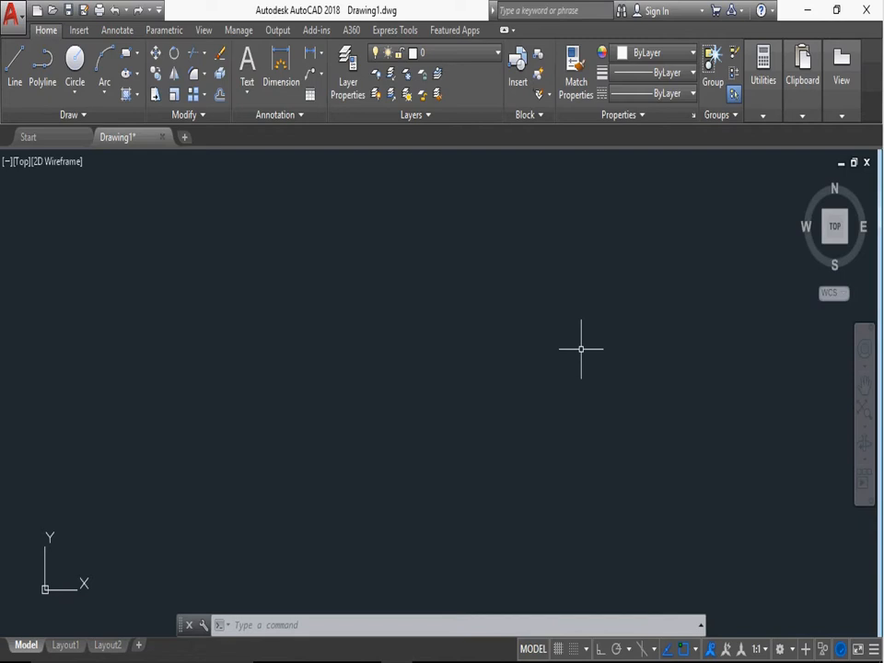
mouse_move(256, 507)
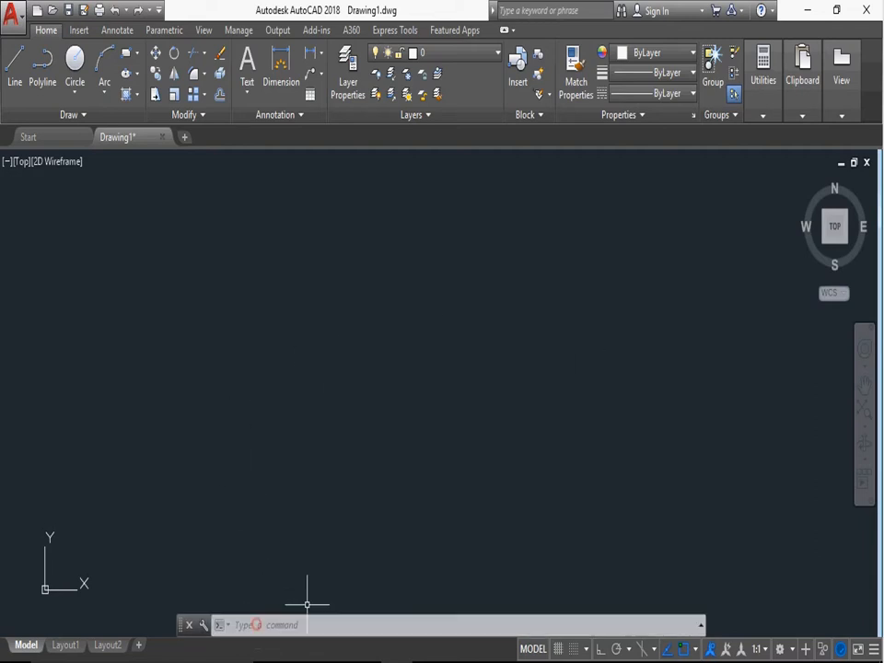
- Start the CYLINDER command using the CY alias
text(CY)
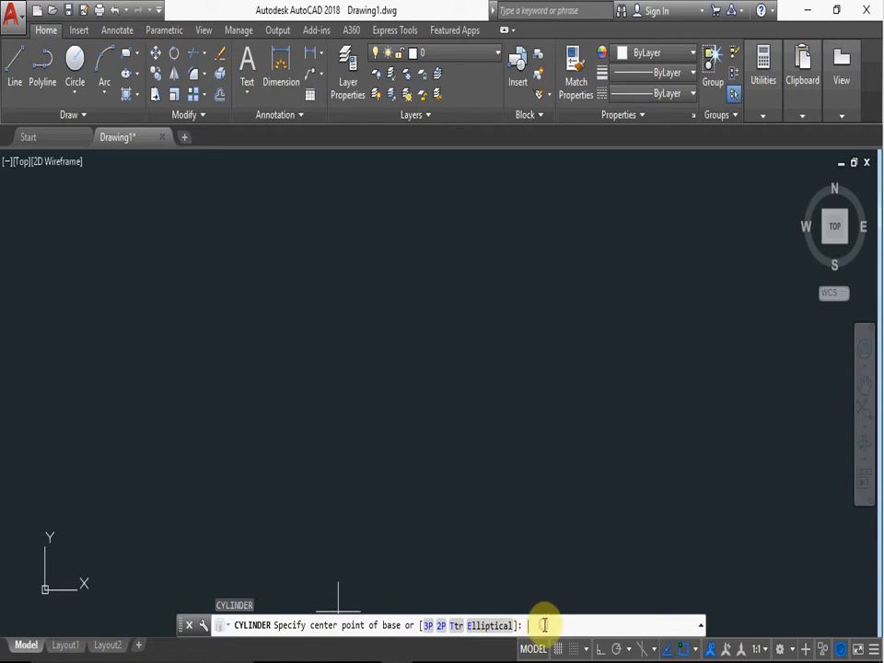
- Create a cylinder with base centre 0,0, radius 50 and height 200
text(0,0)
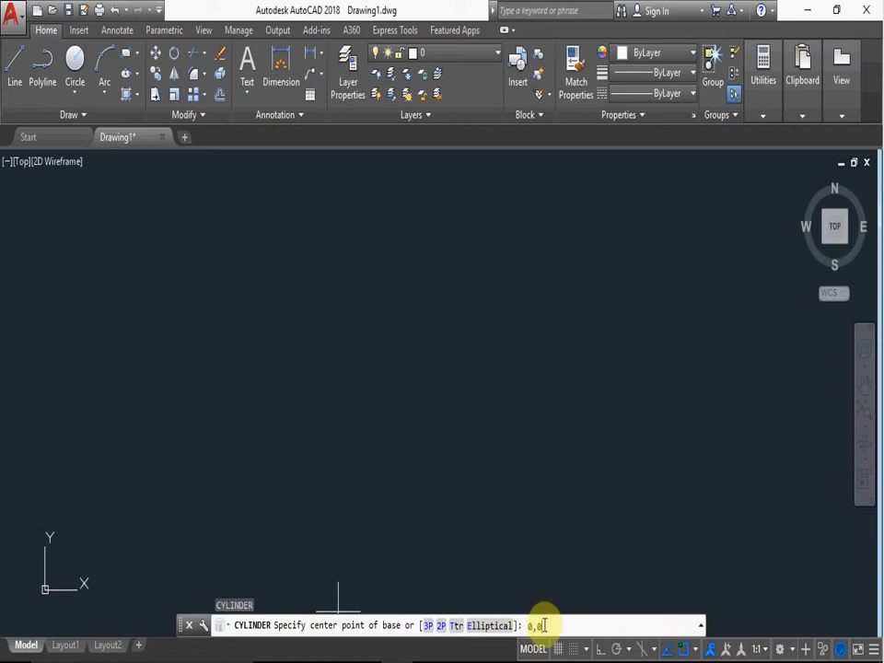
key(enter)
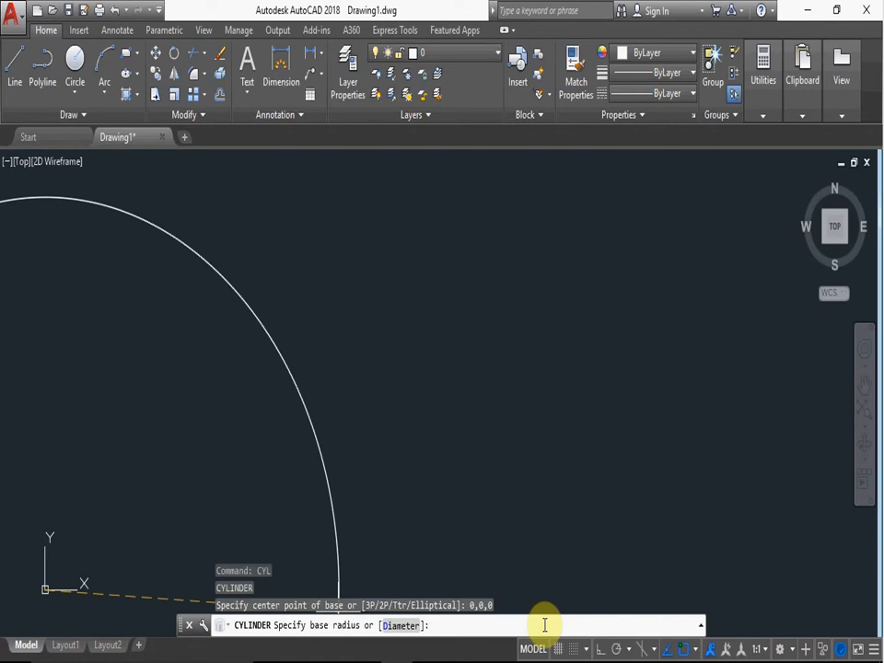
text(50)
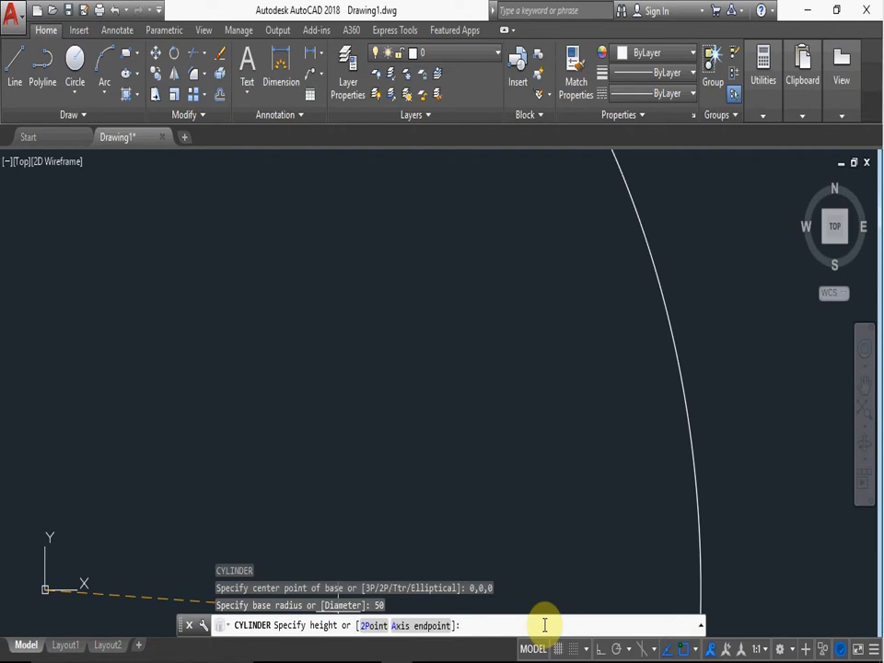
text(200)
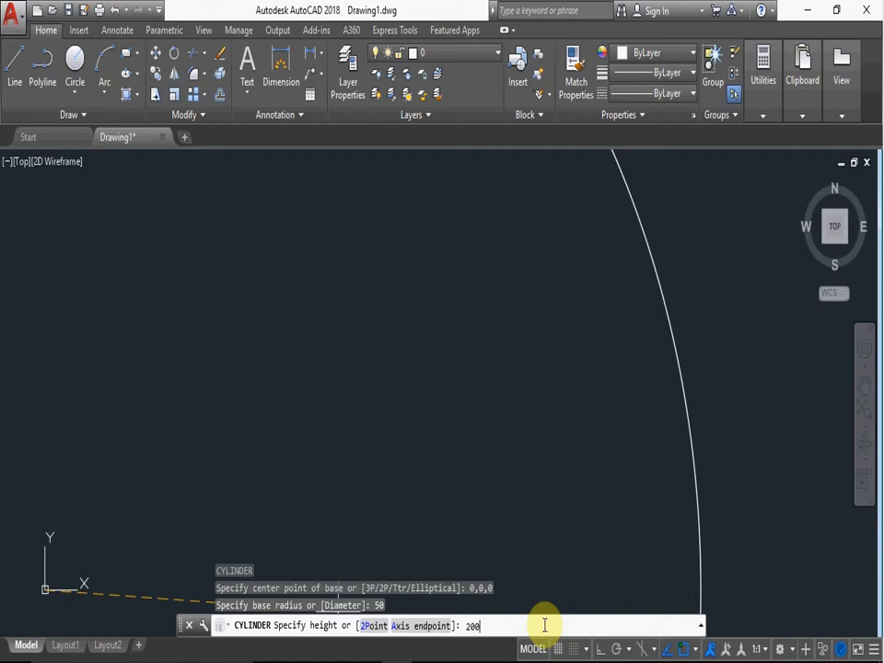
key(enter)
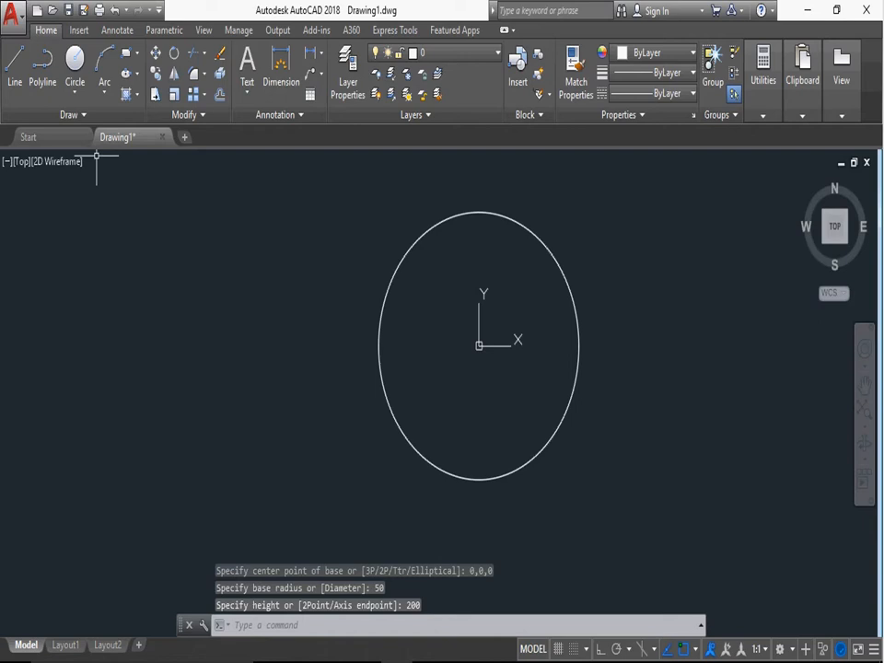
- Show the cylinder from the SE Isometric view in a shaded visual style
click(21, 161)
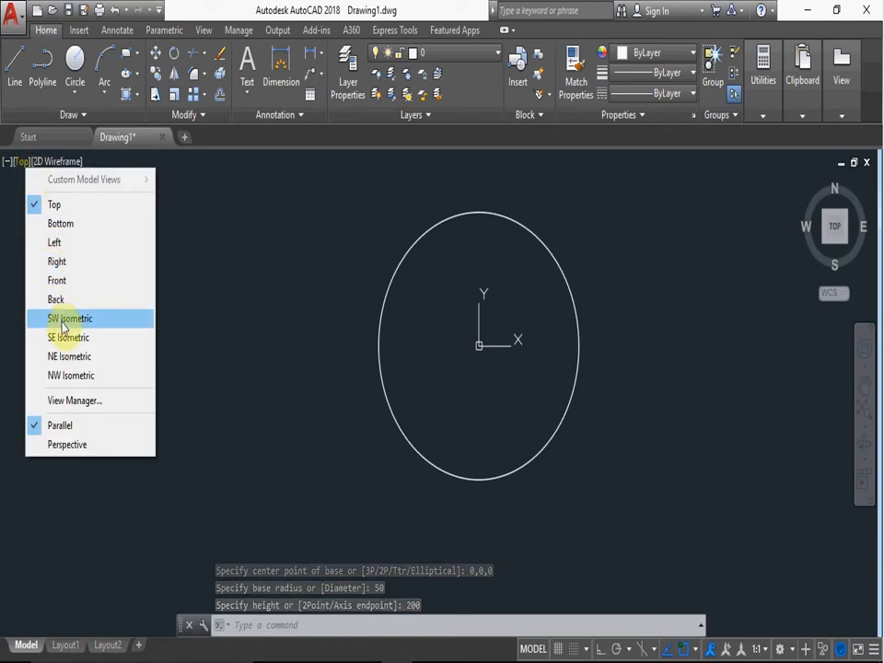
click(68, 337)
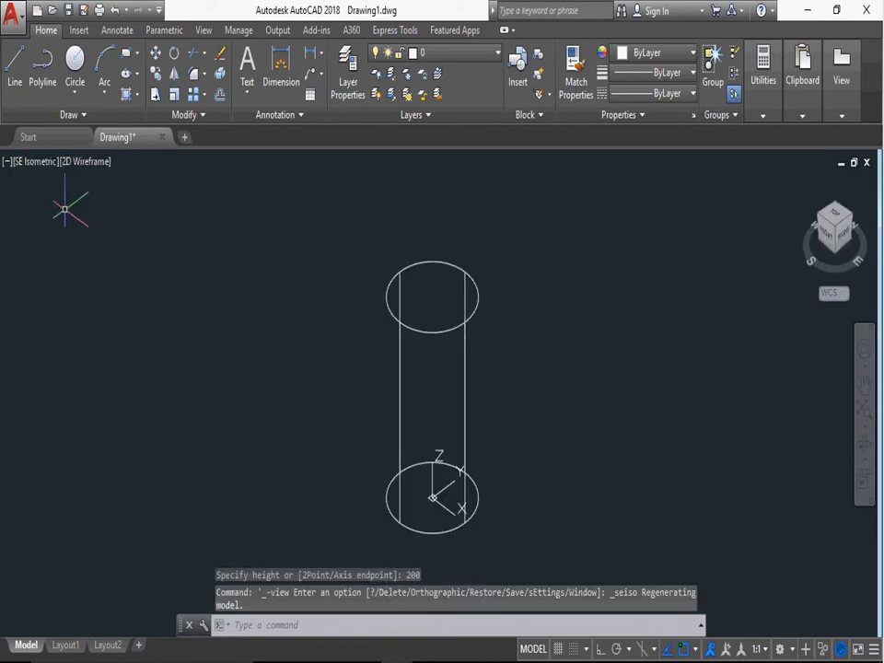
click(86, 162)
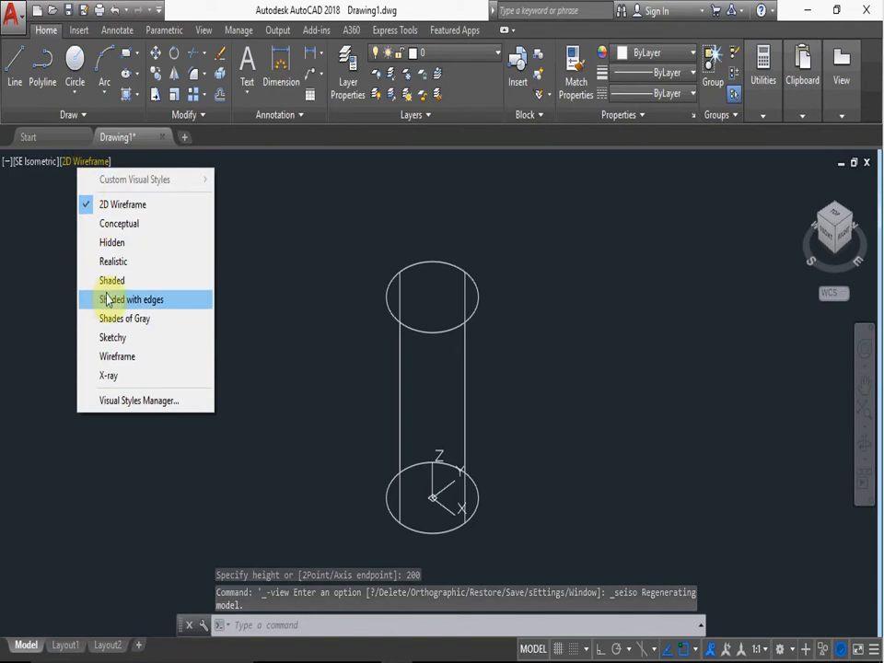
click(112, 280)
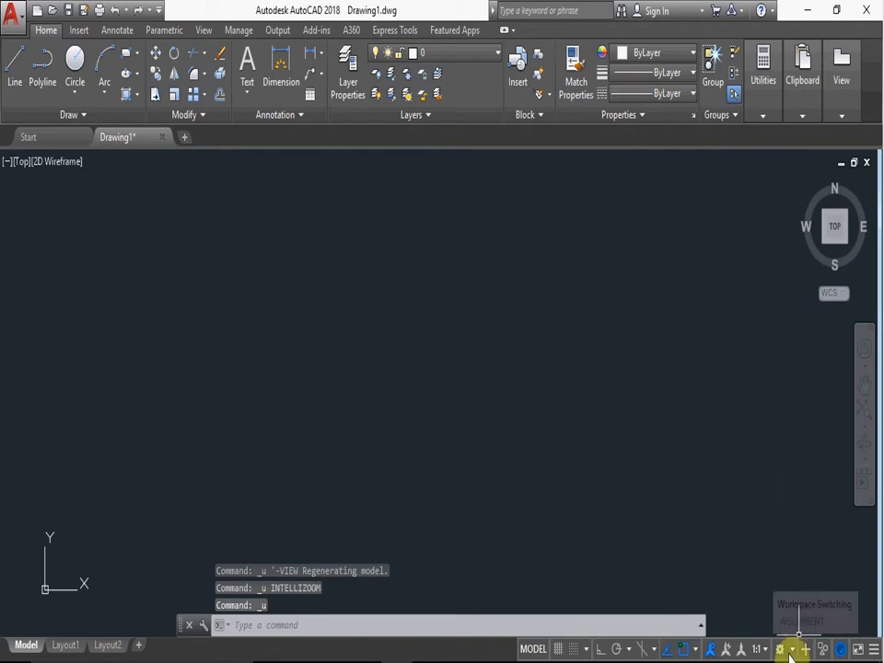
- Switch to the 3D Basics workspace and start the ribbon's Cylinder tool
click(780, 648)
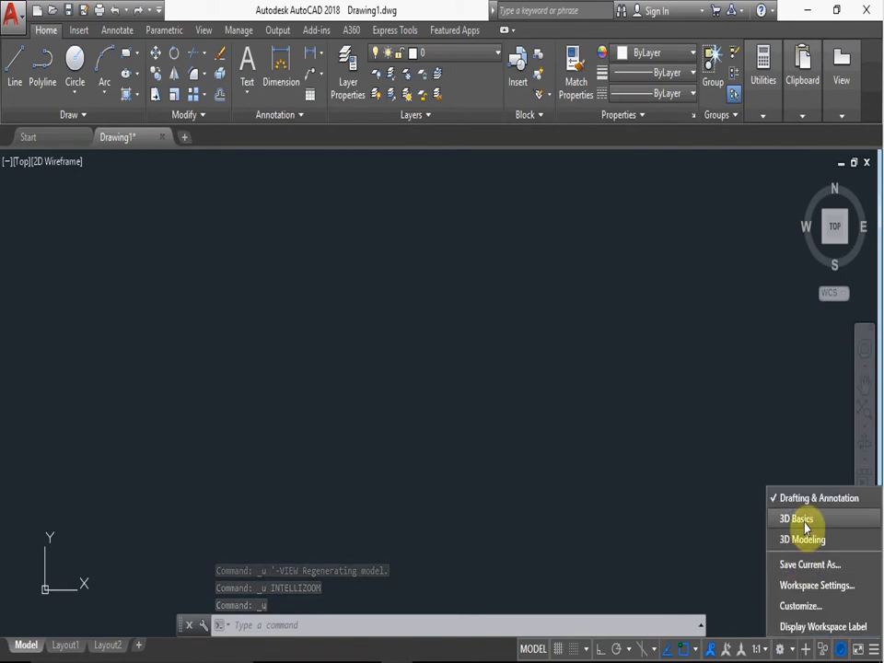
click(795, 519)
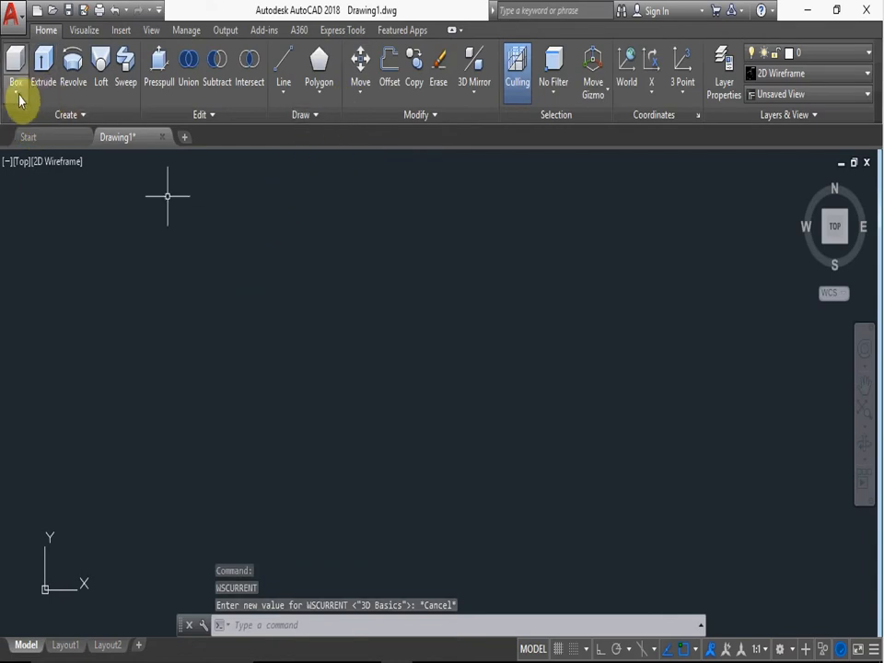
click(16, 60)
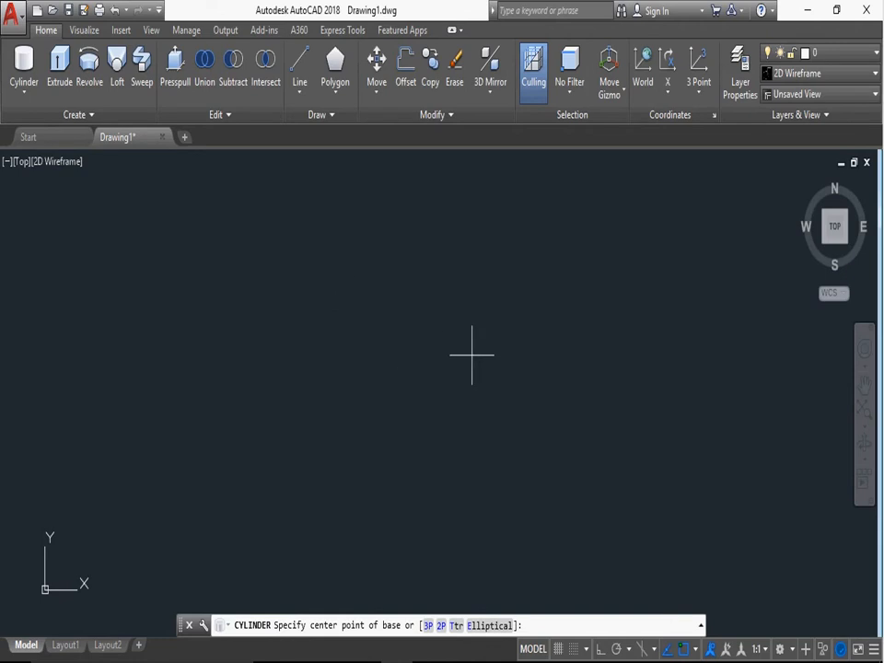
- Create a cylinder centred at 0,0,0 with radius 20 and height 100
text(0)
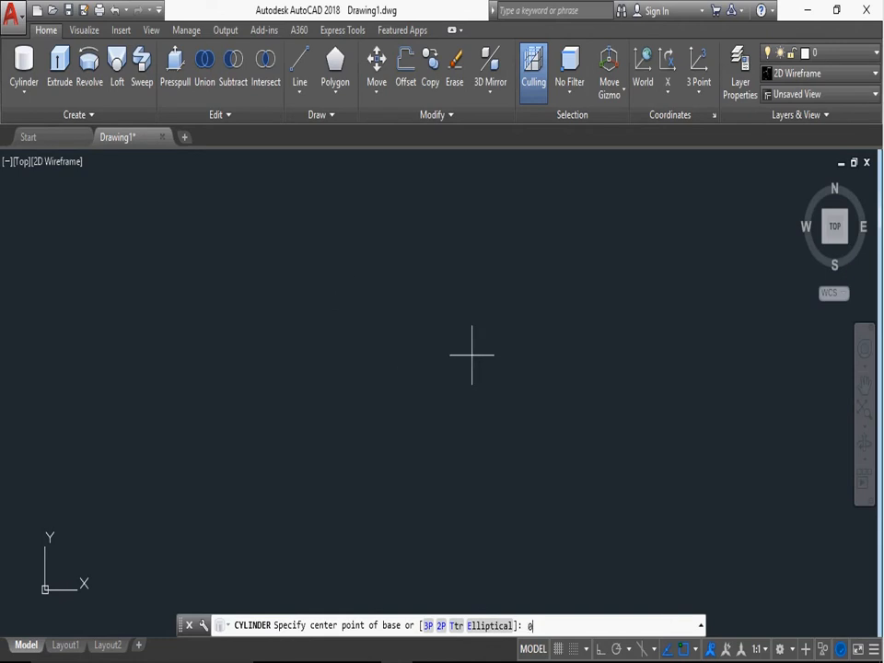
text(,0,)
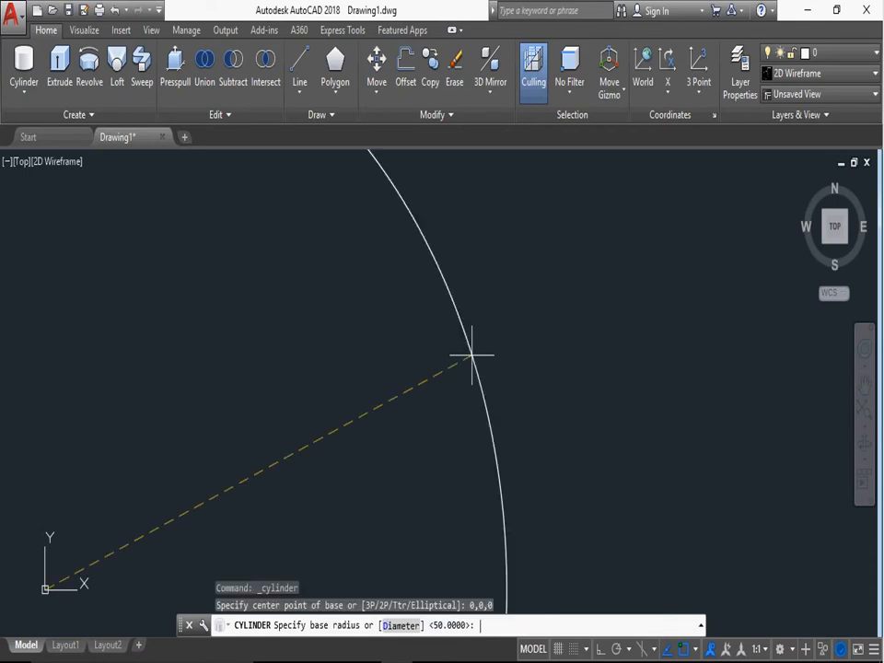
text(20)
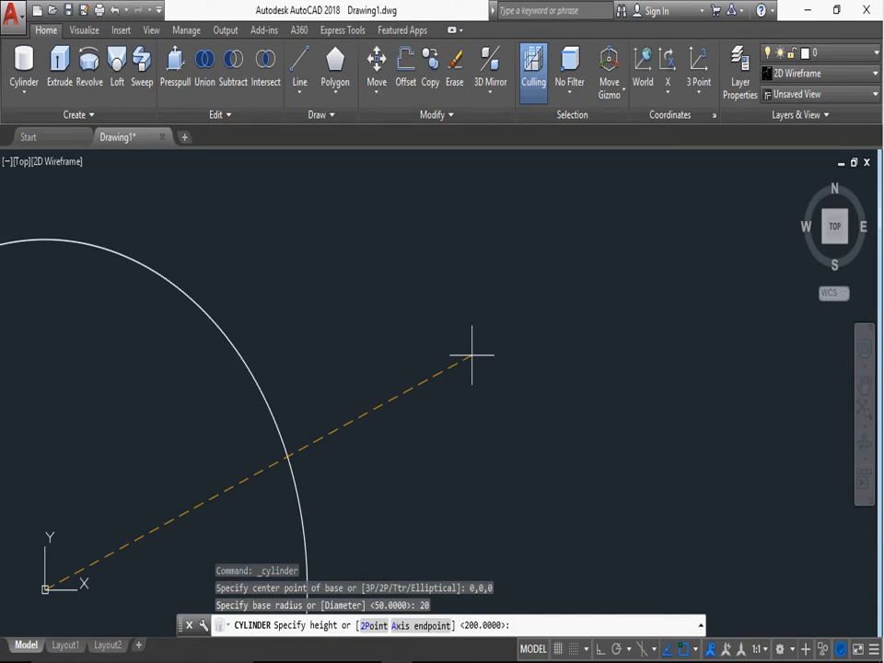
text(100)
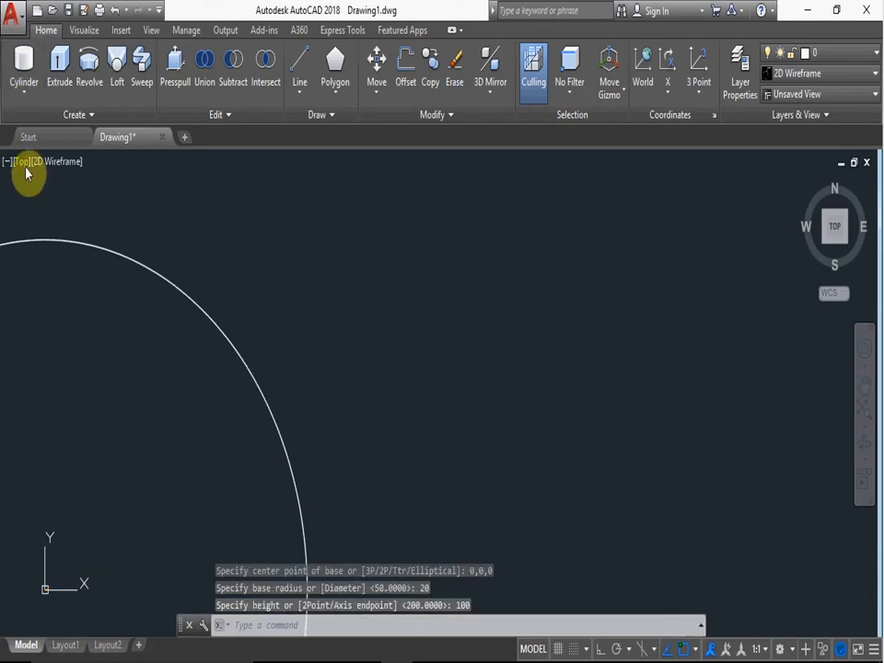
- View the cylinder in SE Isometric, shaded briefly, then back in 2D Wireframe
click(22, 161)
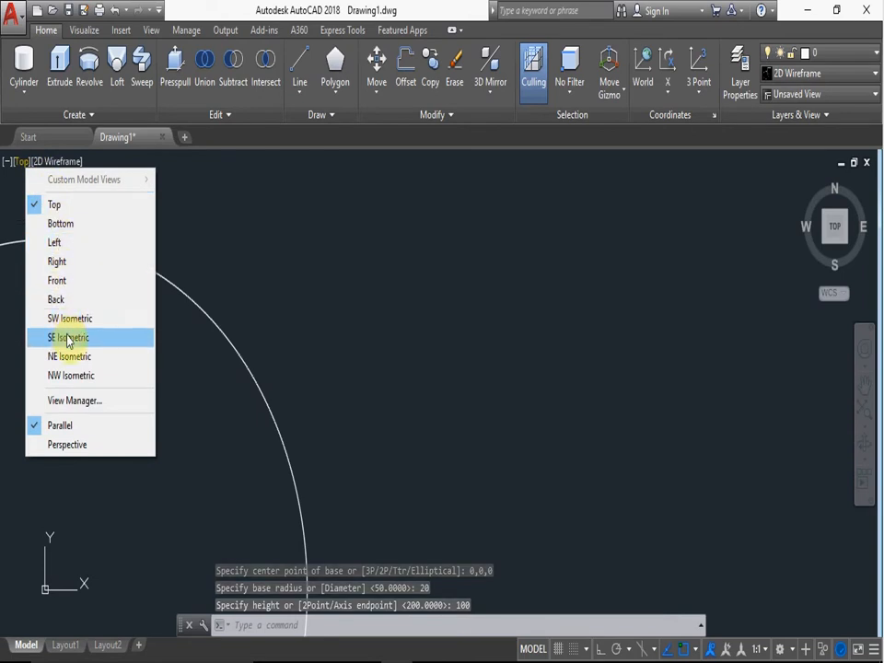
click(68, 337)
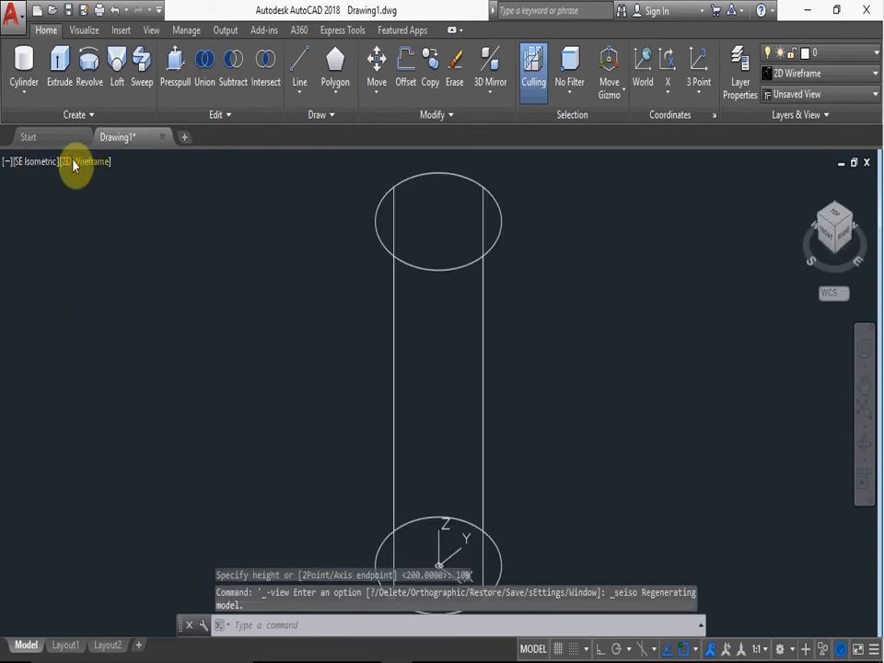
click(85, 161)
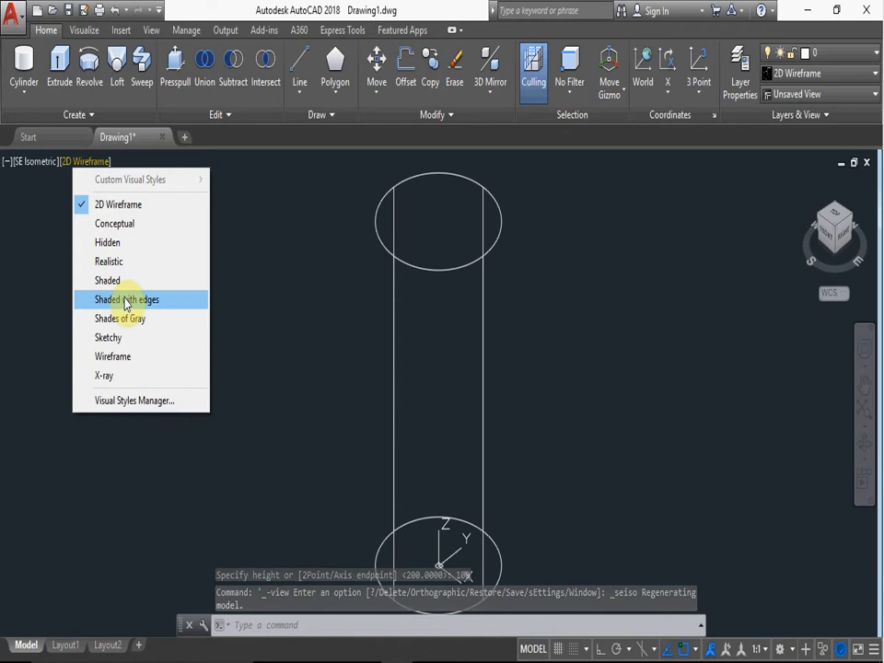
click(126, 299)
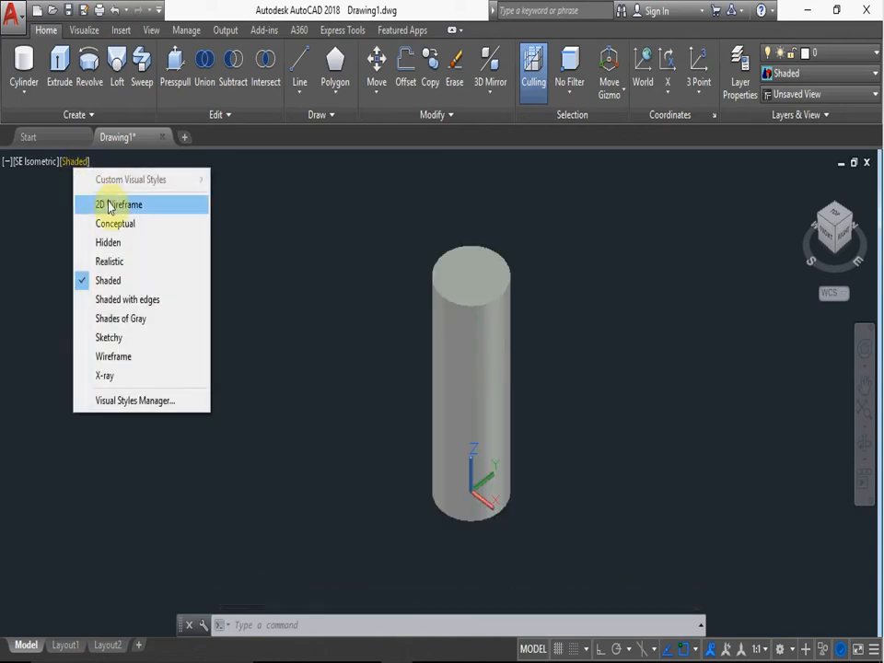
click(117, 205)
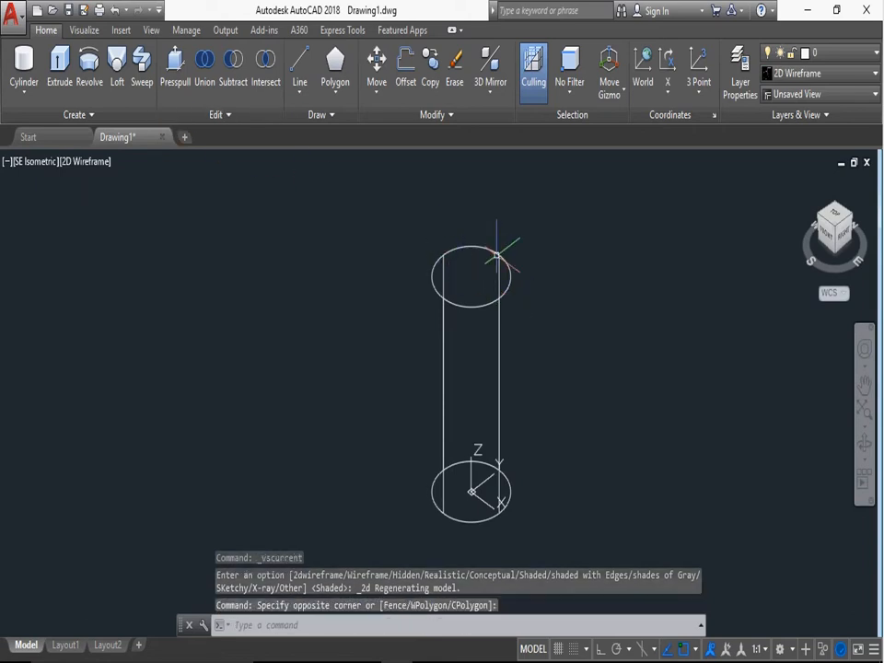
- Erase the radius-20 cylinder and start a new cylinder with CYL
right_click(502, 267)
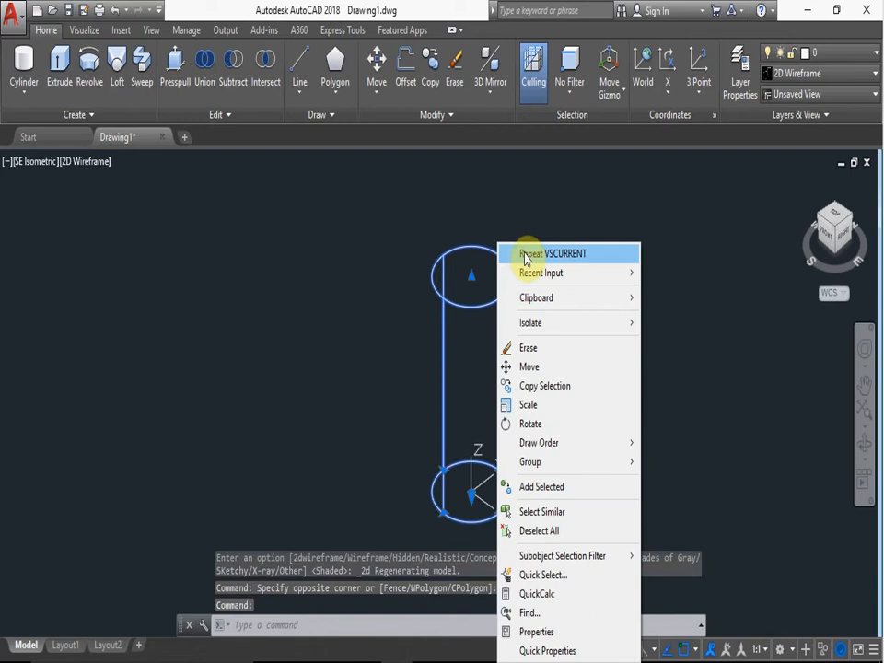
click(528, 347)
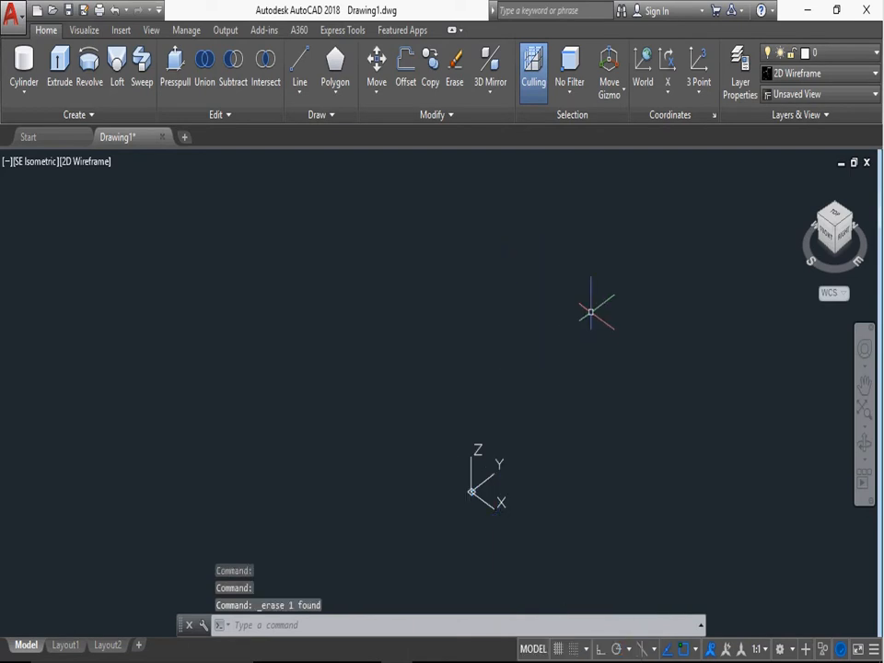
text(CYL)
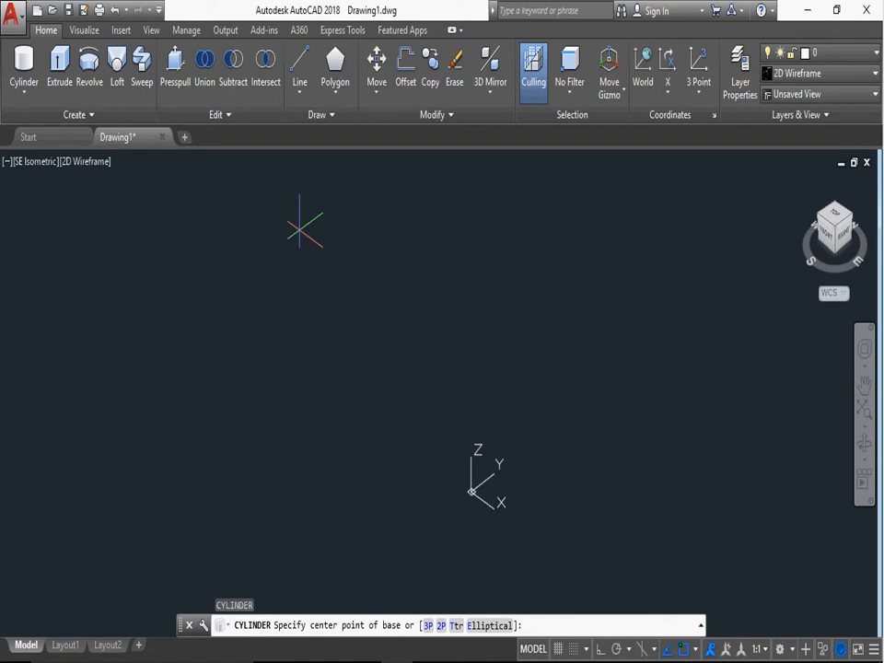
- Draw a radius-20 cylinder from 0,0,0 with axis endpoint 200,500,300
text(0,0,0)
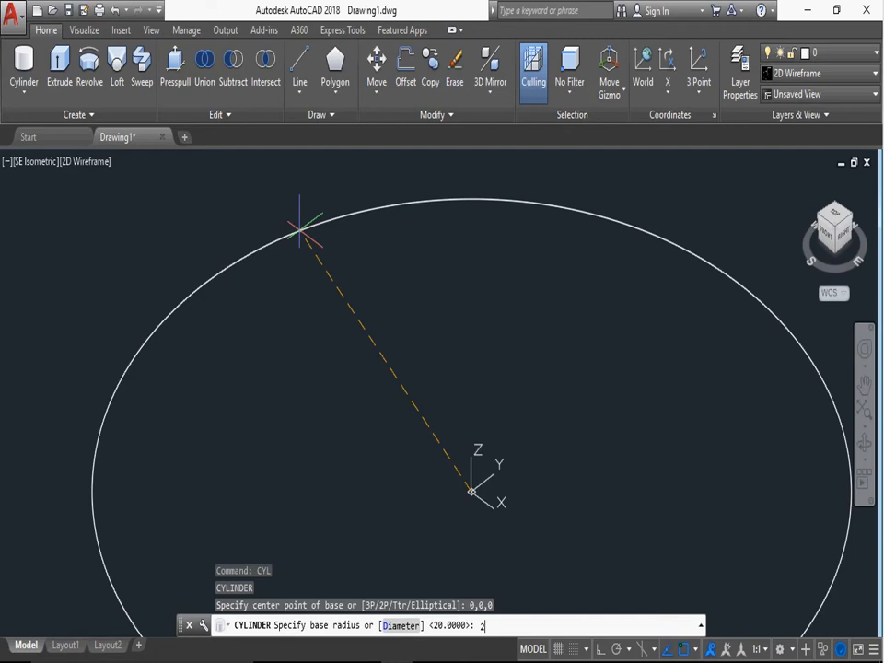
text(0)
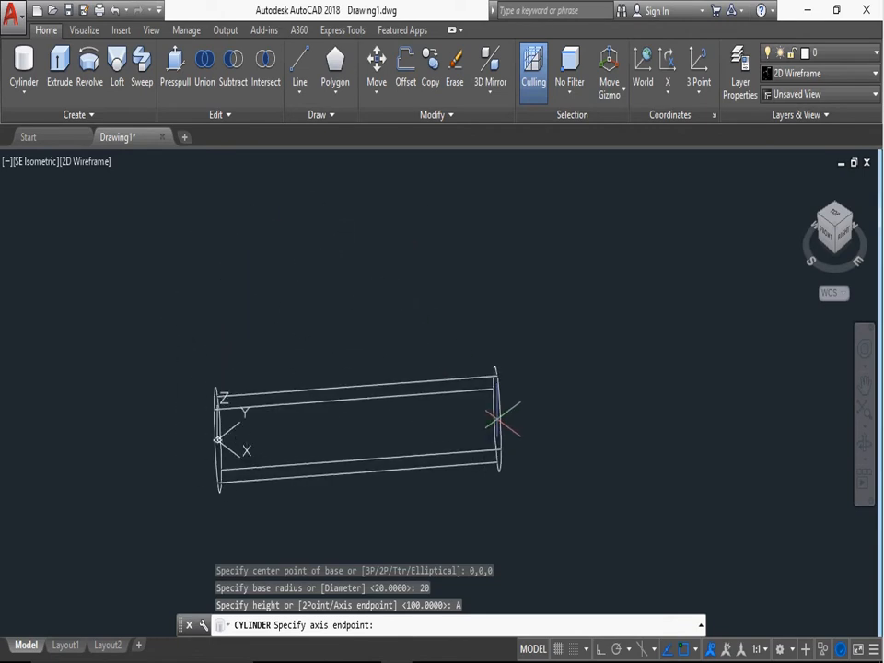
text(2)
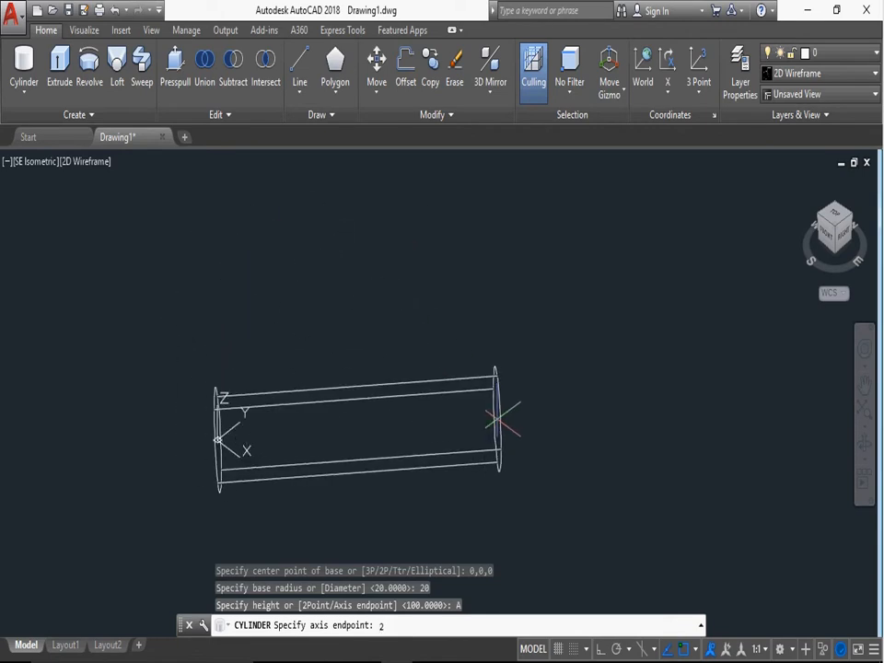
text(200,)
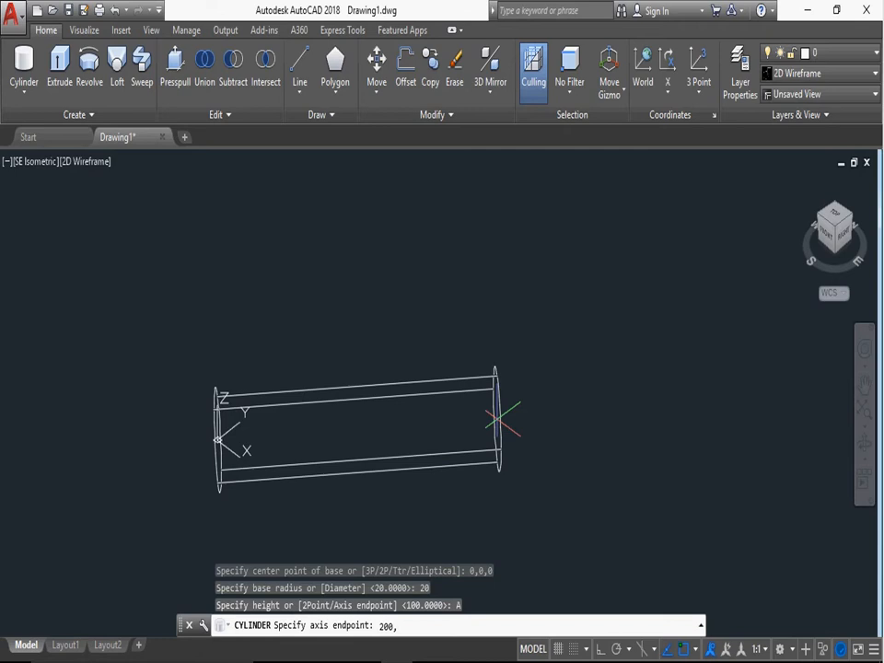
text(500,)
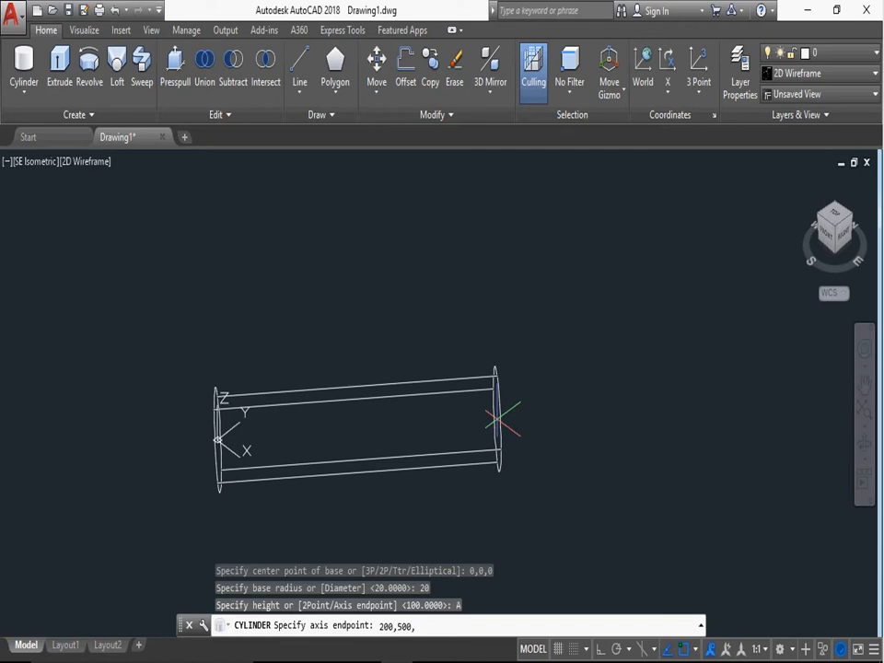
text(300)
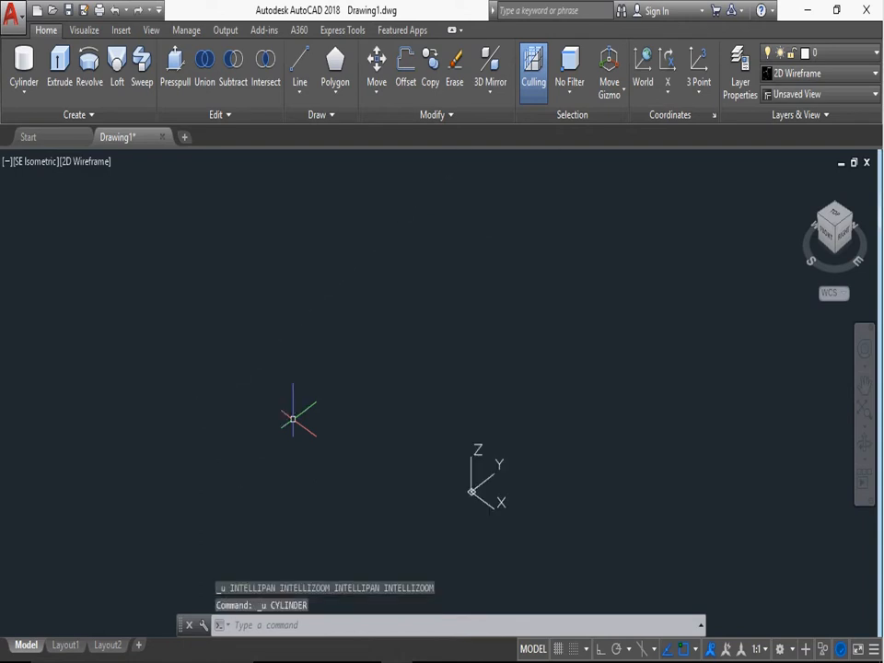
- Start CYLINDER with CYL and choose the 3P base option
text(CYL)
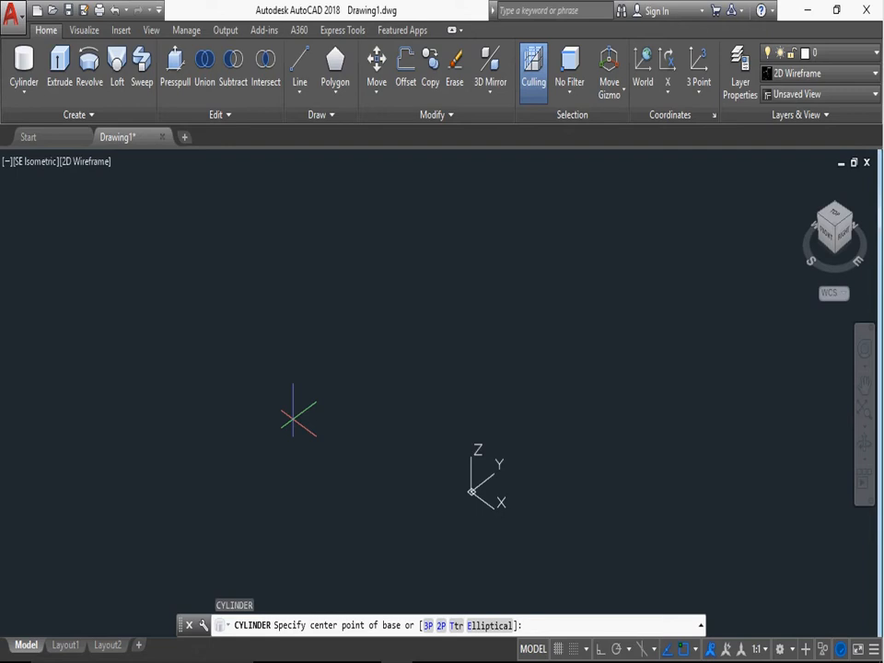
mouse_move(284, 409)
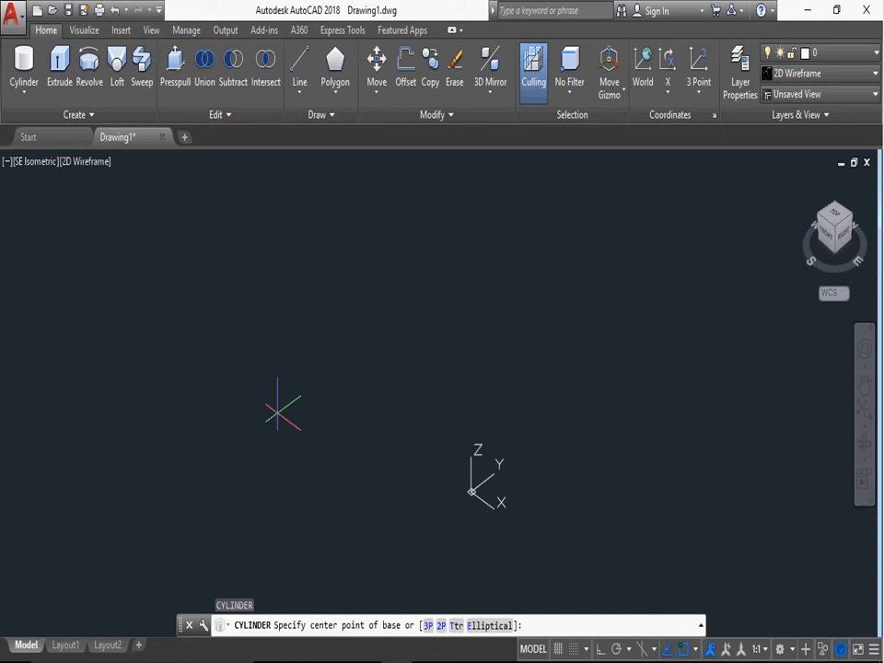
text(3P)
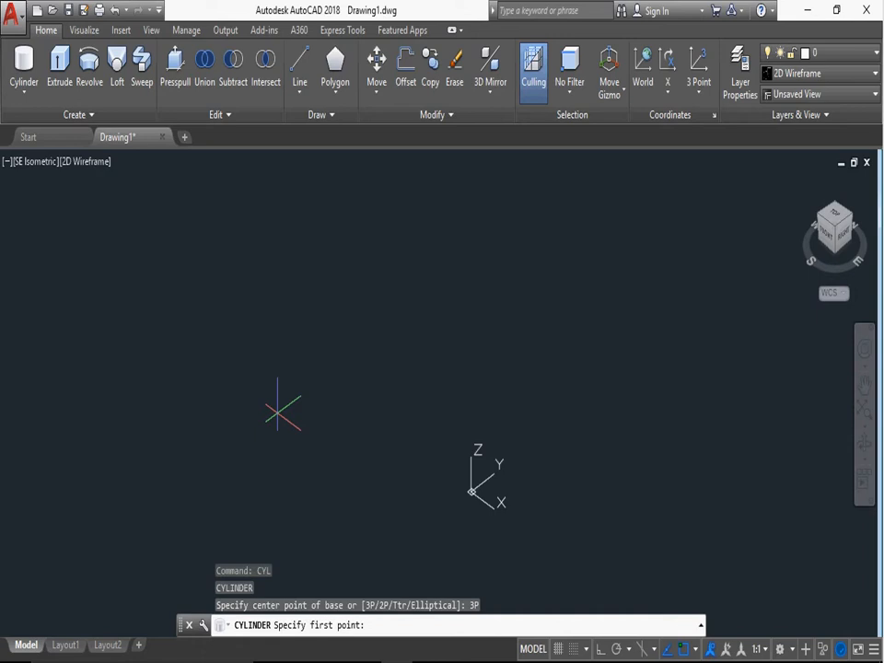
mouse_move(216, 356)
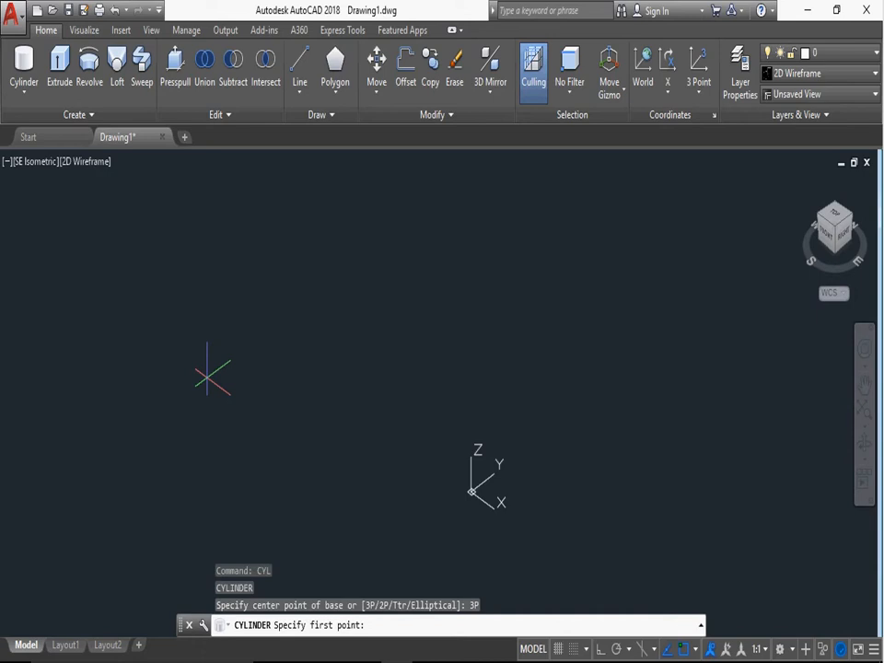
- Pass the base circle through 0,0,0, 200,0,0 and 200,50,50, height 100
text(0,0,0)
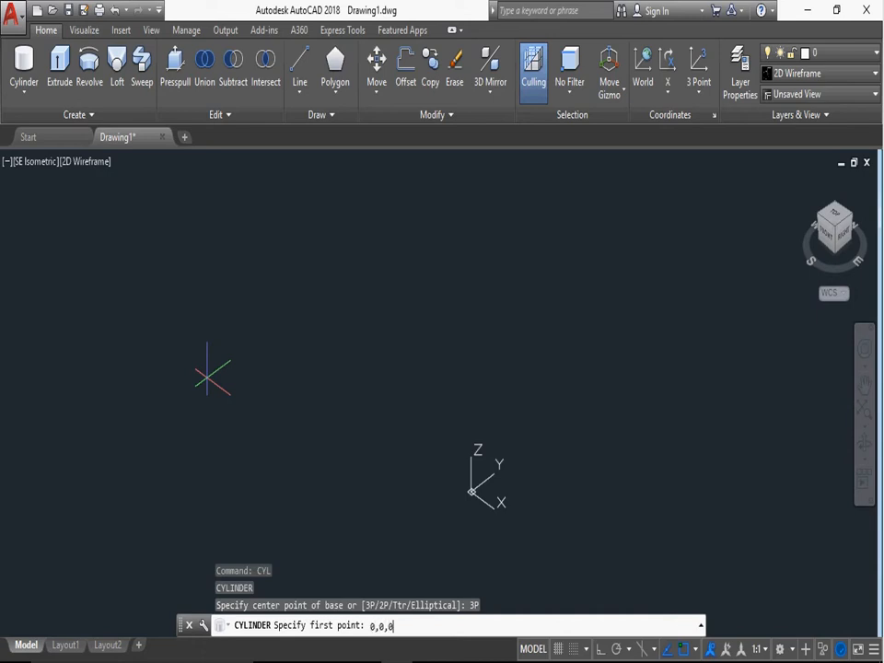
key(enter)
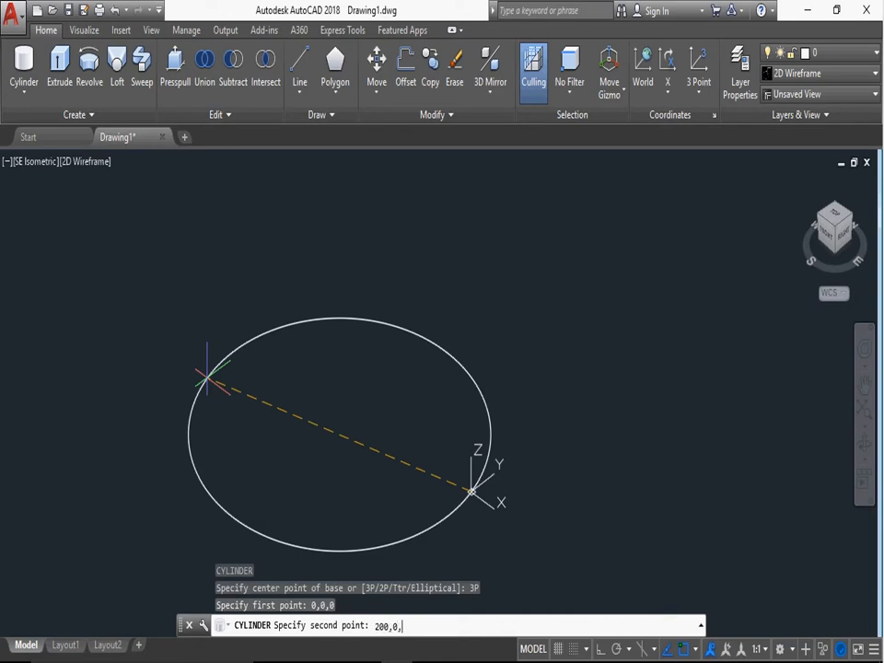
key(enter)
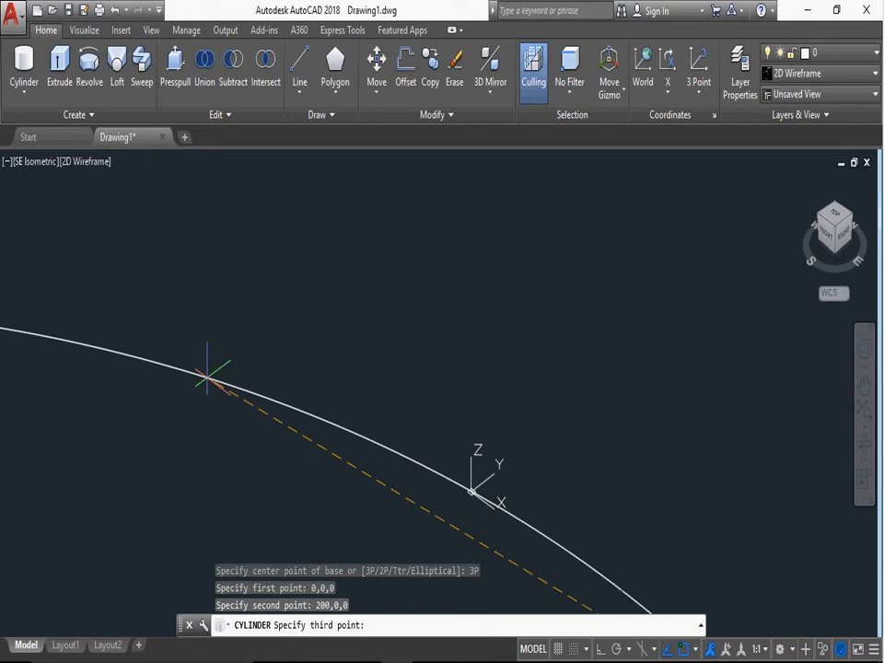
text(200)
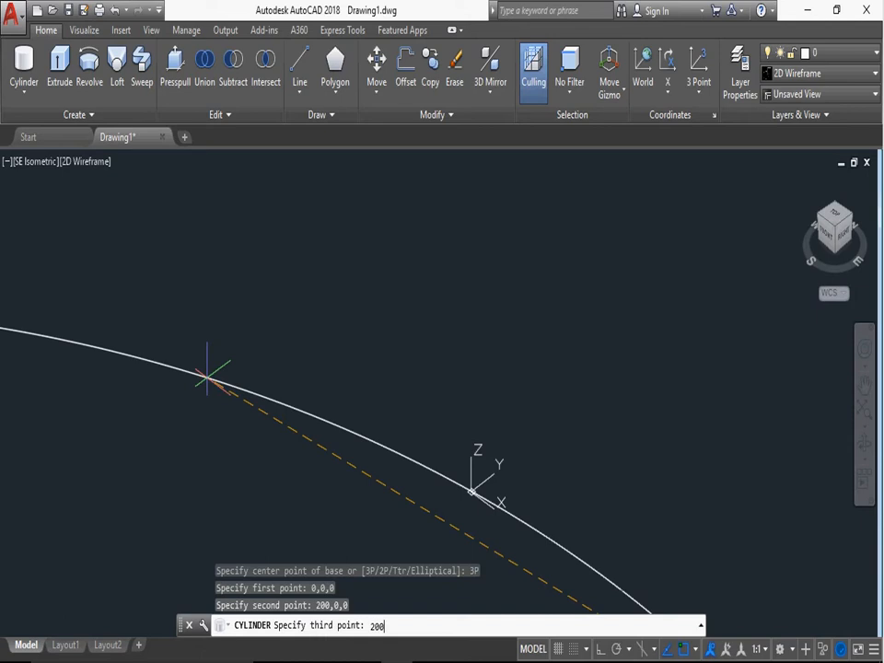
text(,50)
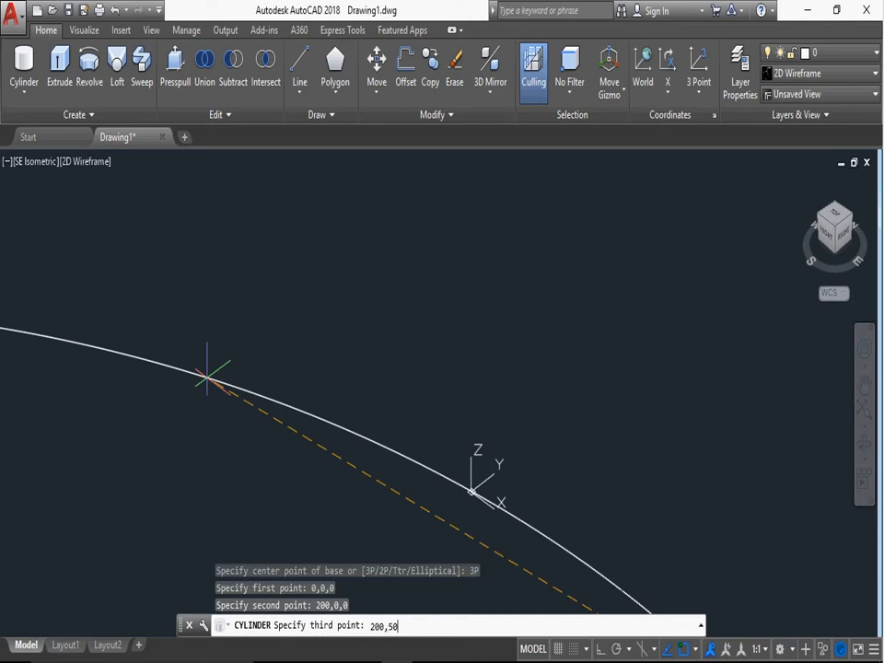
text(,50)
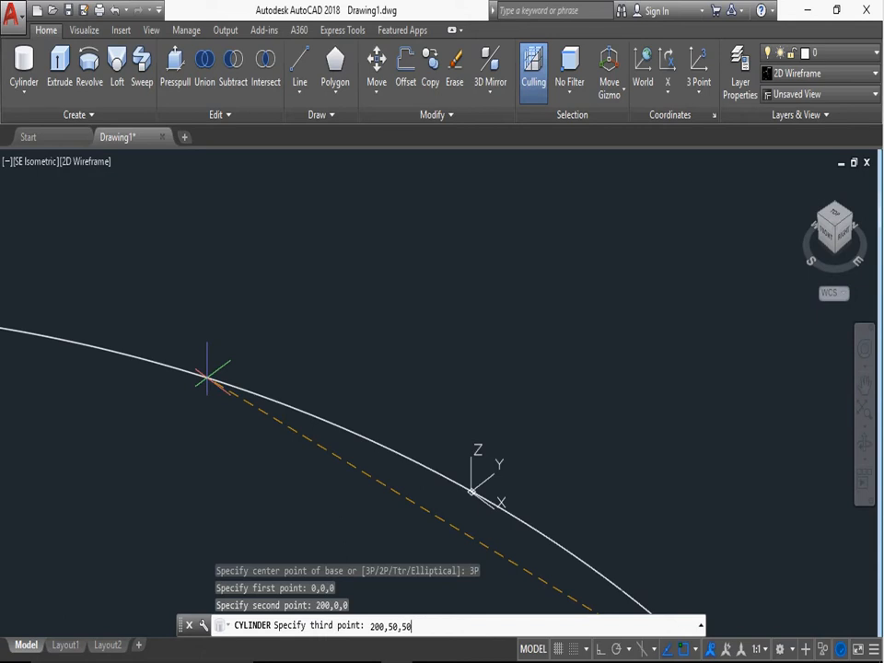
key(Backspace)
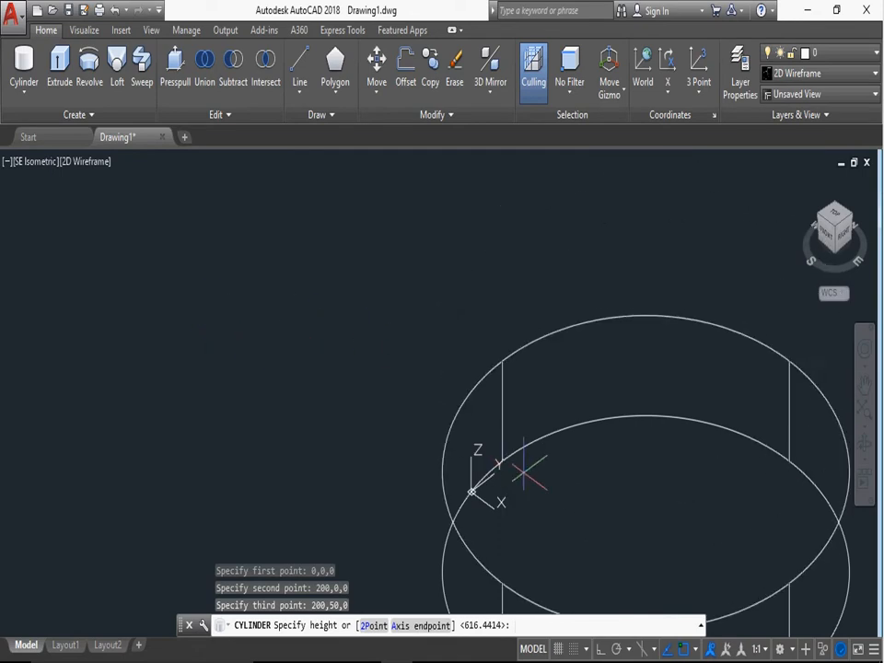
mouse_move(566, 372)
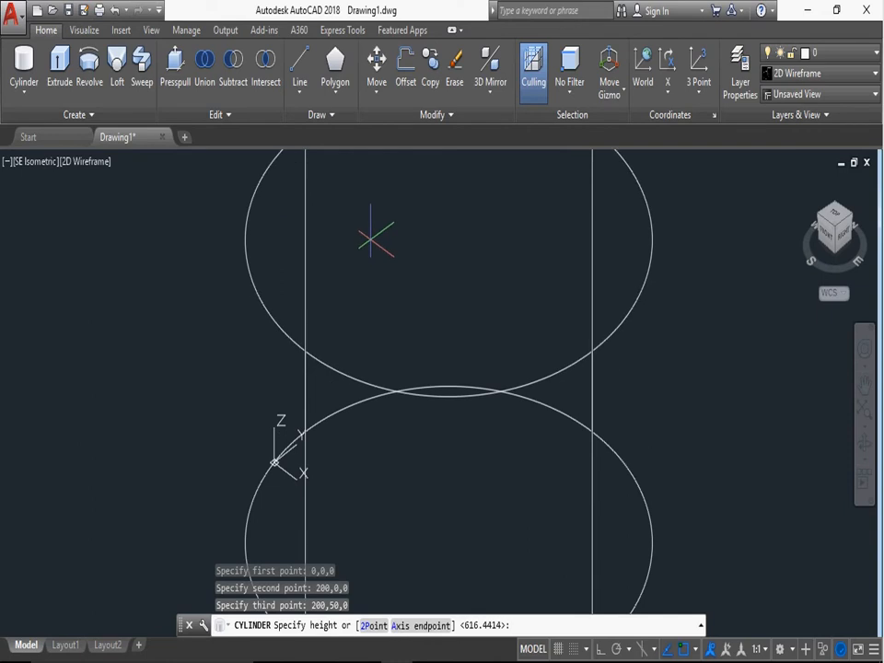
text(100)
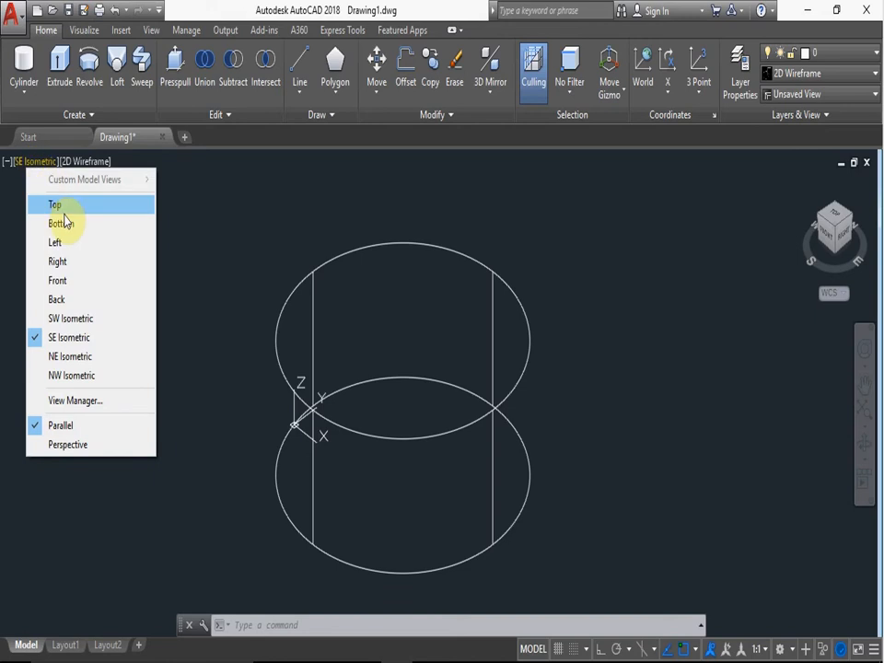
- Switch to Top view, erase the three-point cylinder, and start a new cylinder
click(55, 204)
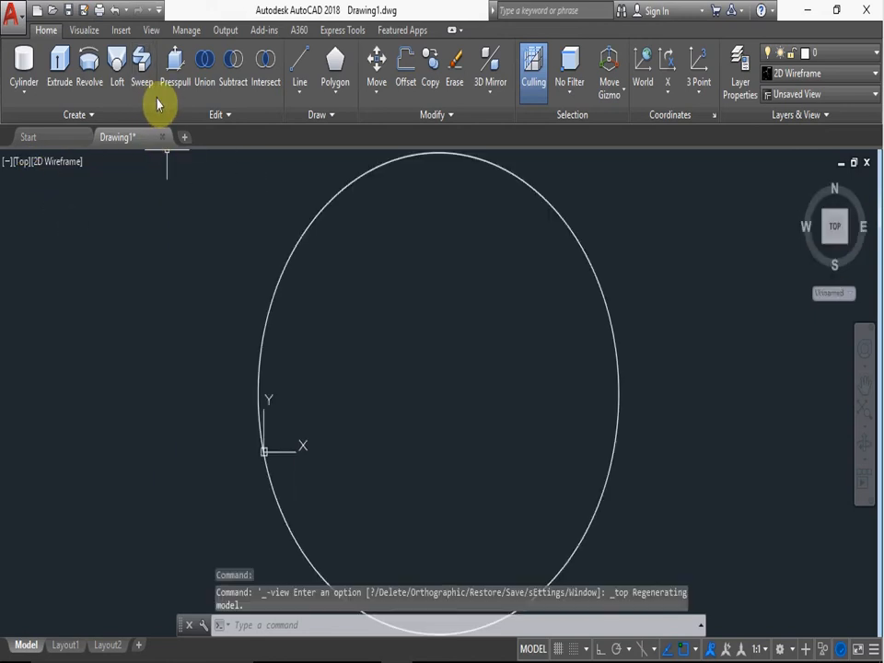
right_click(336, 207)
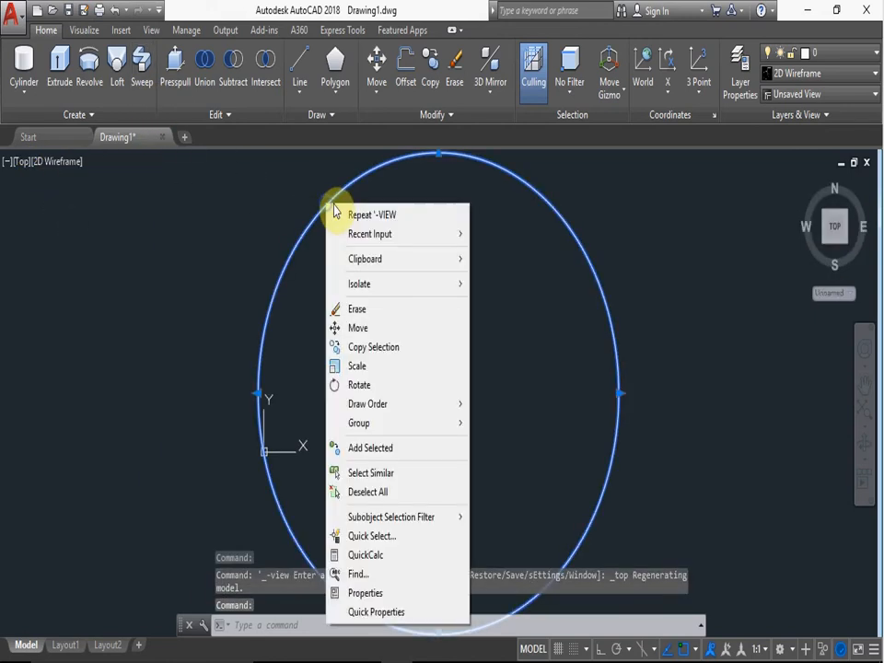
click(358, 309)
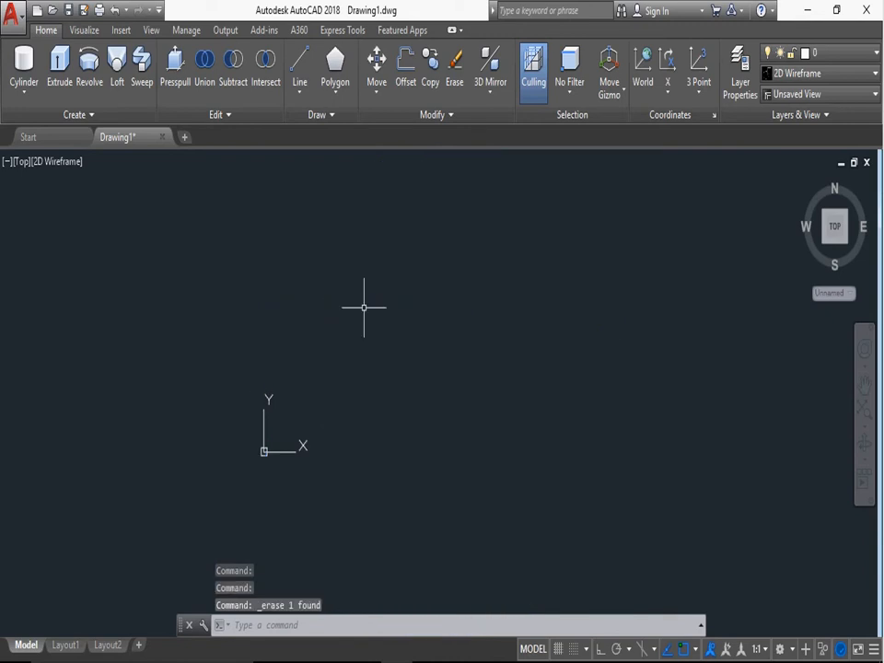
text(CYL)
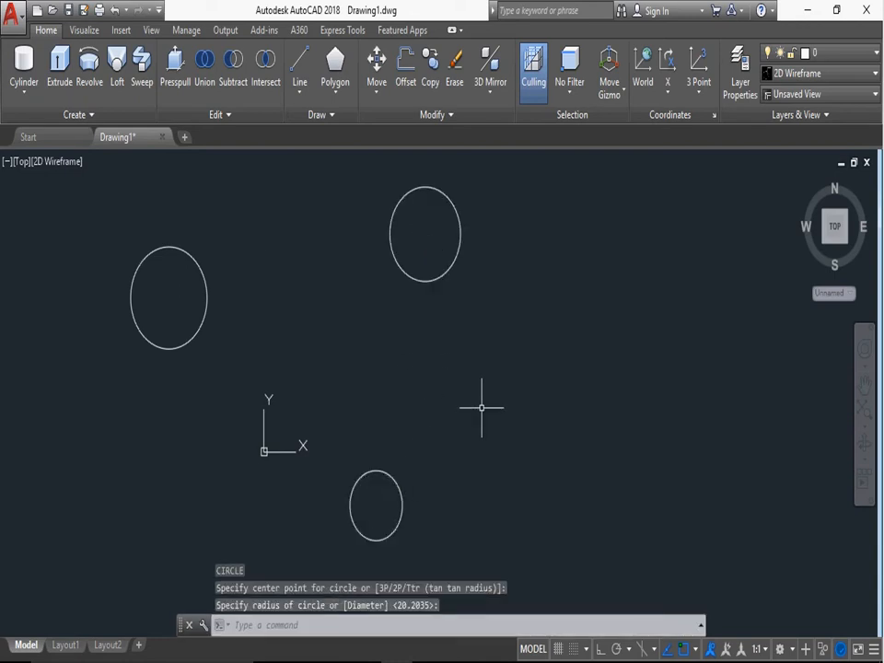
click(23, 69)
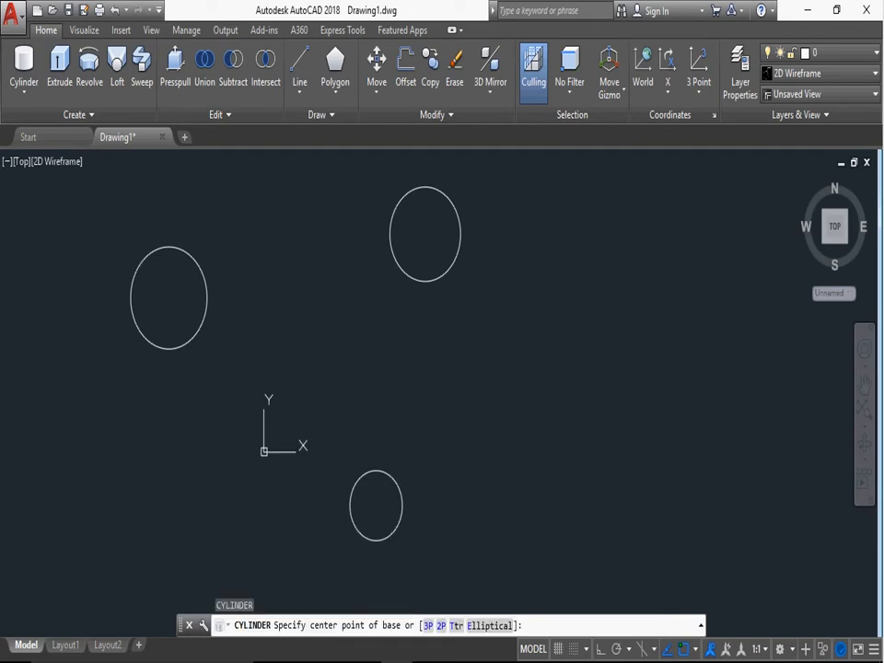
mouse_move(479, 407)
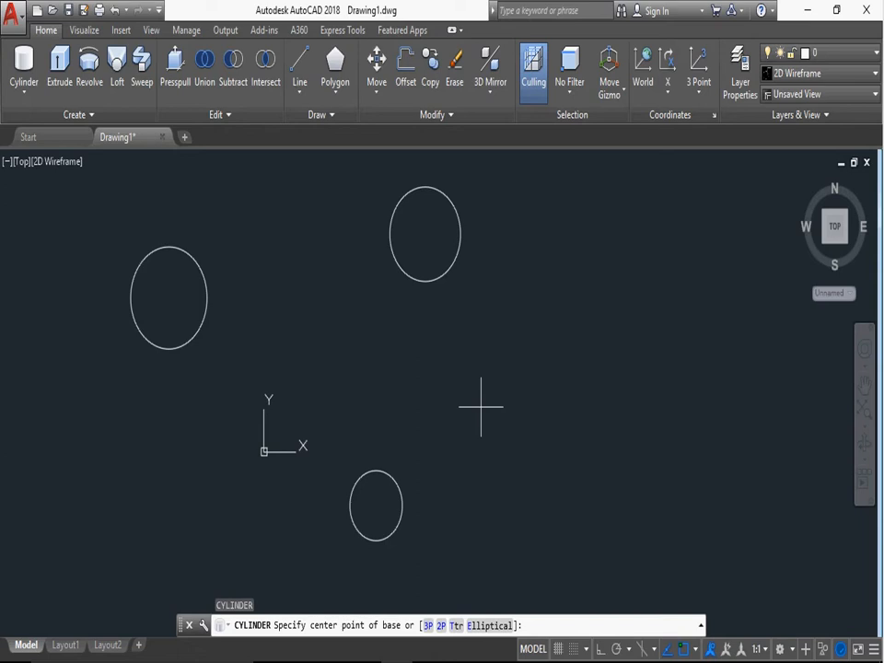
text(T)
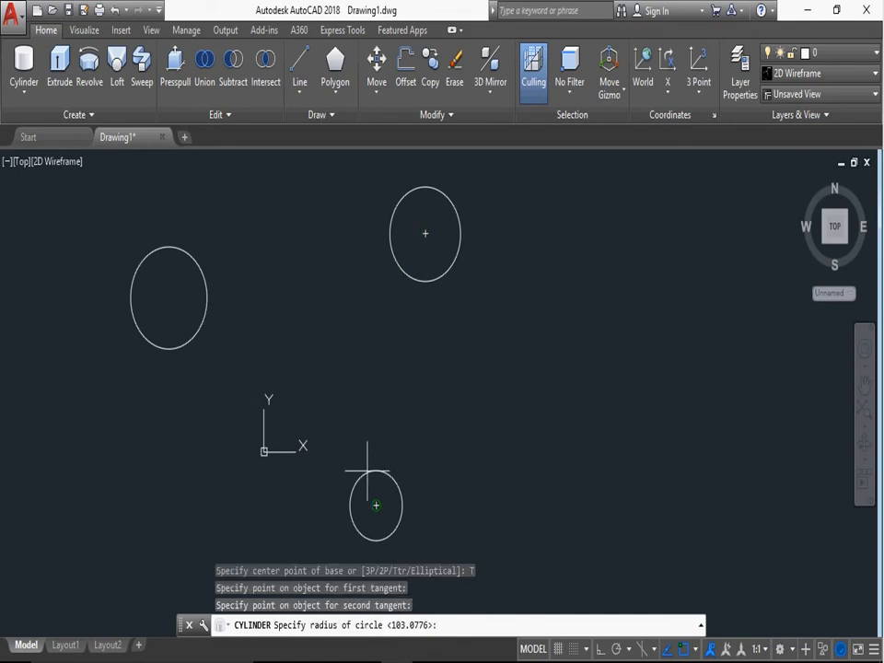
mouse_move(376, 505)
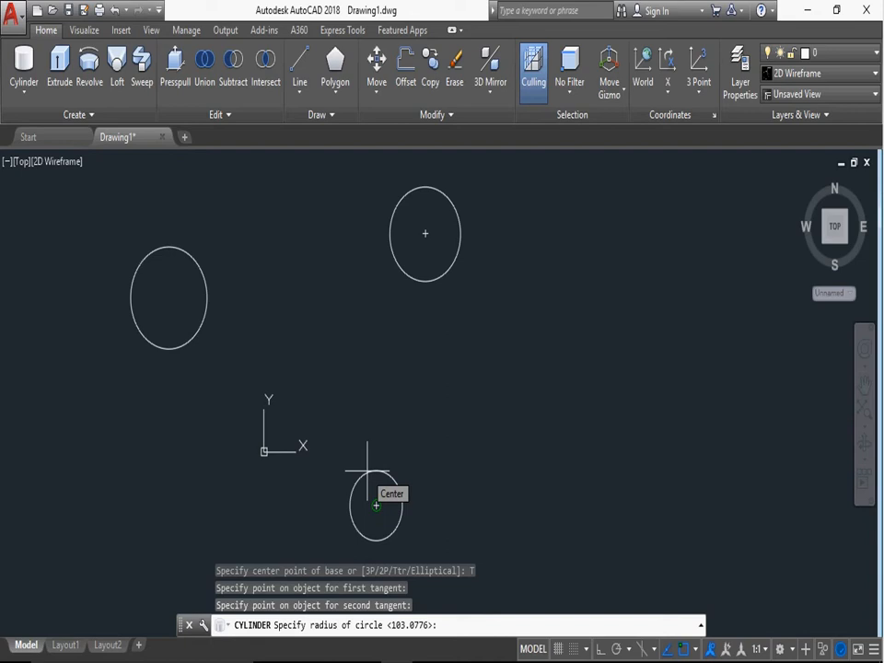
text(100)
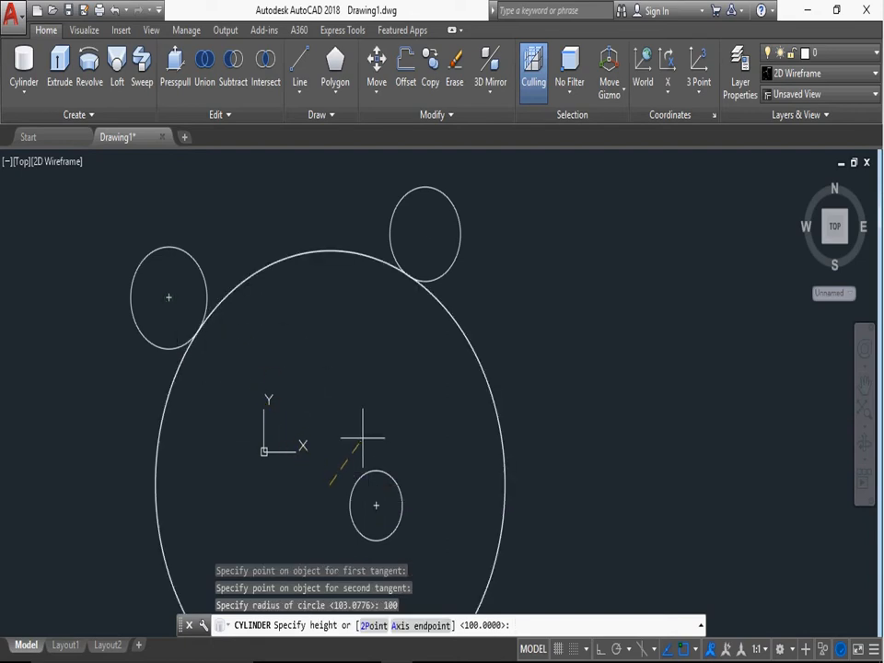
text(200)
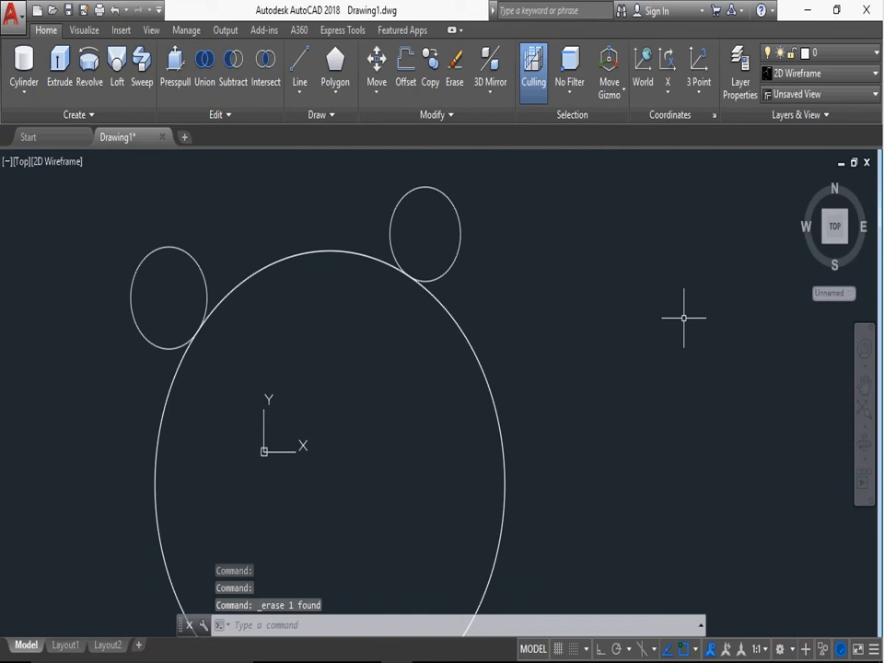
mouse_move(683, 320)
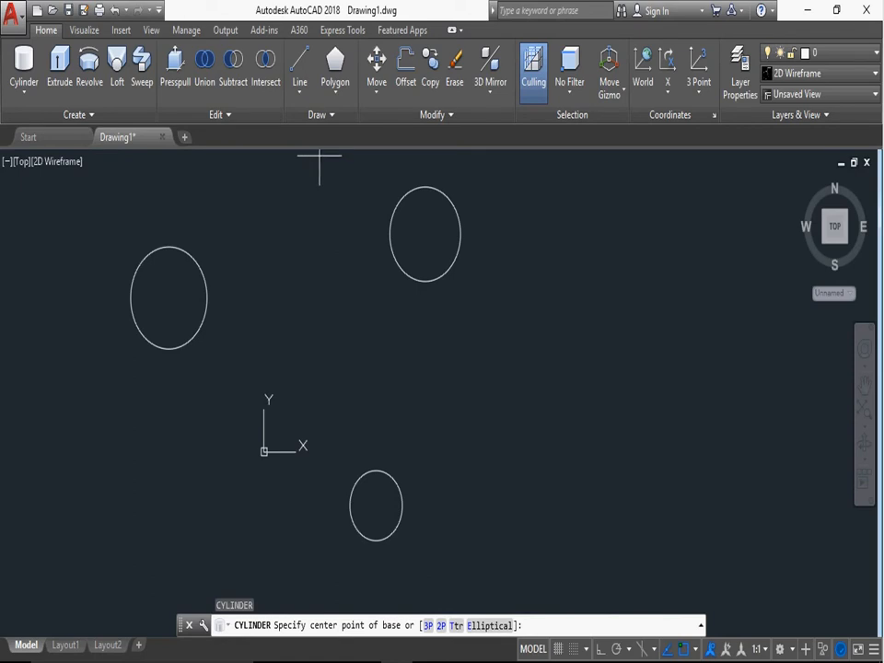
- Build a 100-tall cylinder using the 2P option from the circle centres
text(29)
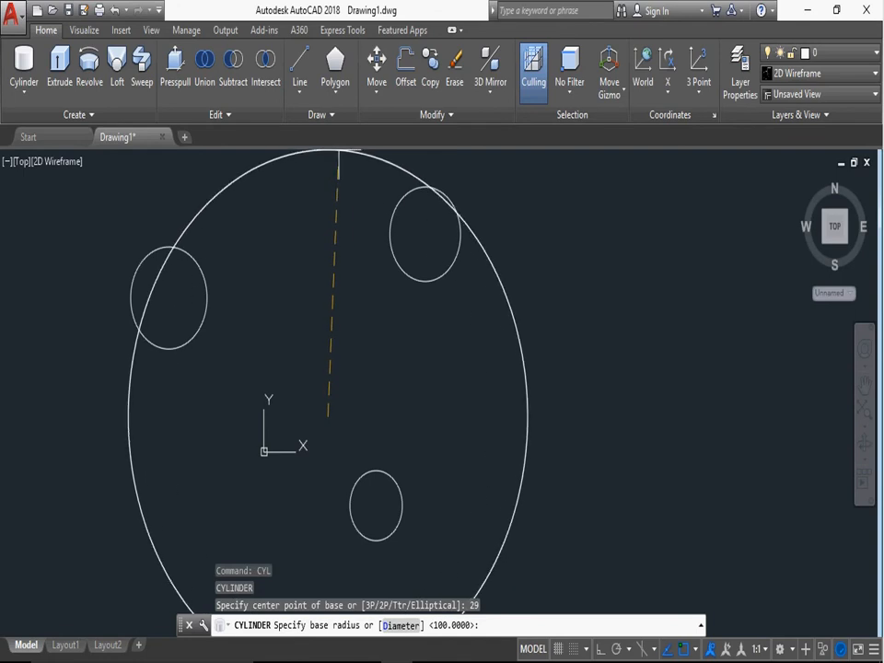
key(Escape)
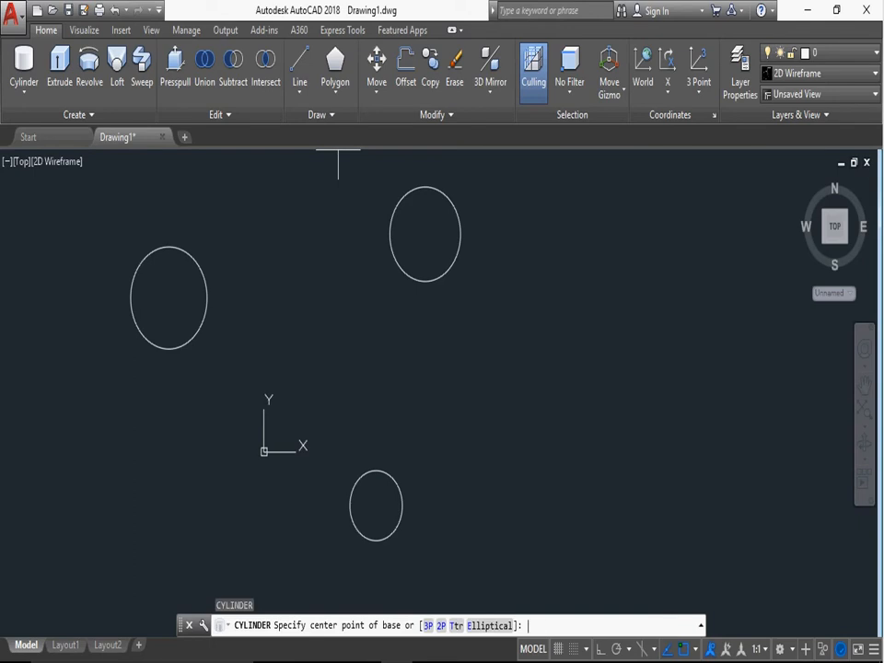
text(2P)
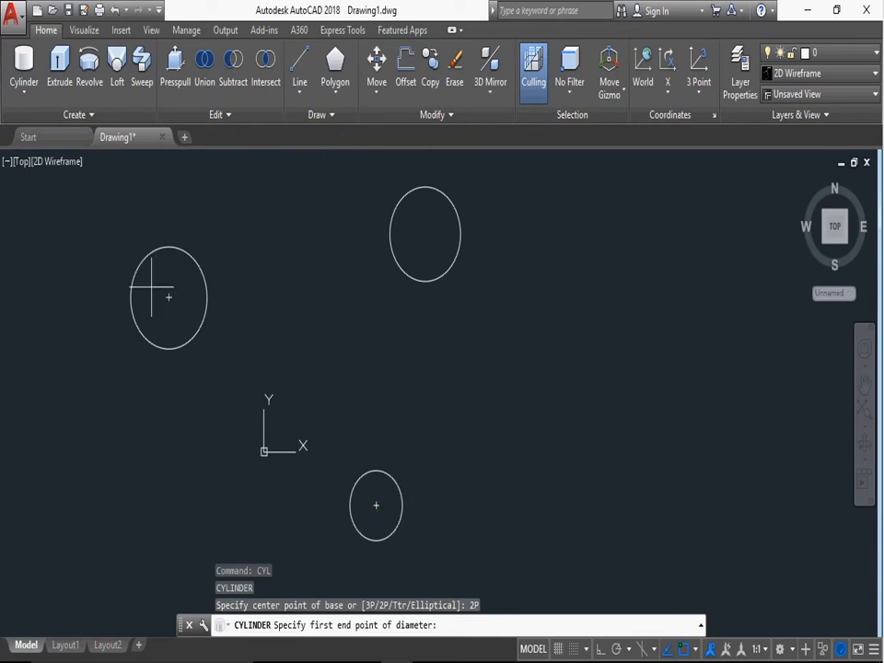
click(168, 293)
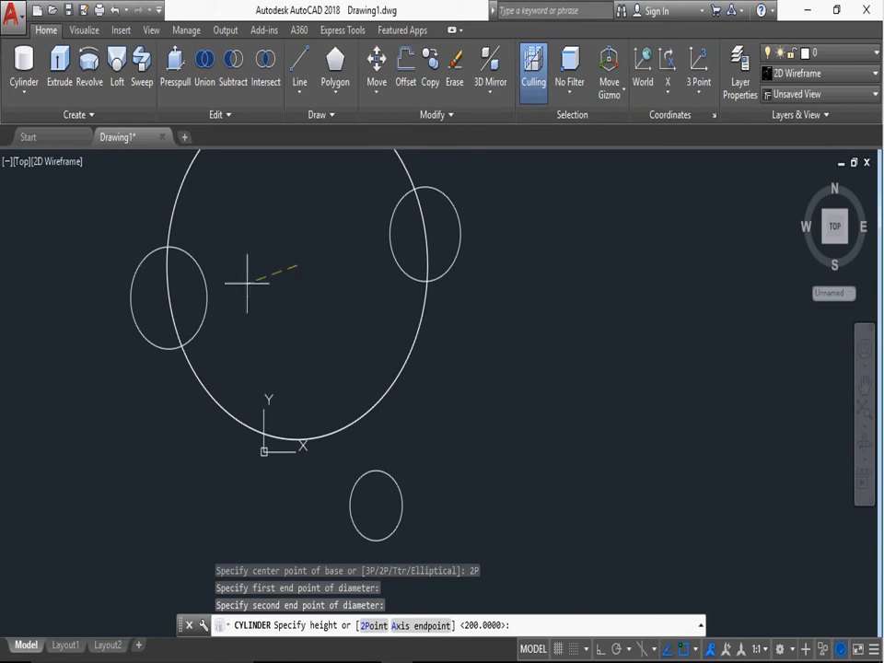
mouse_move(426, 235)
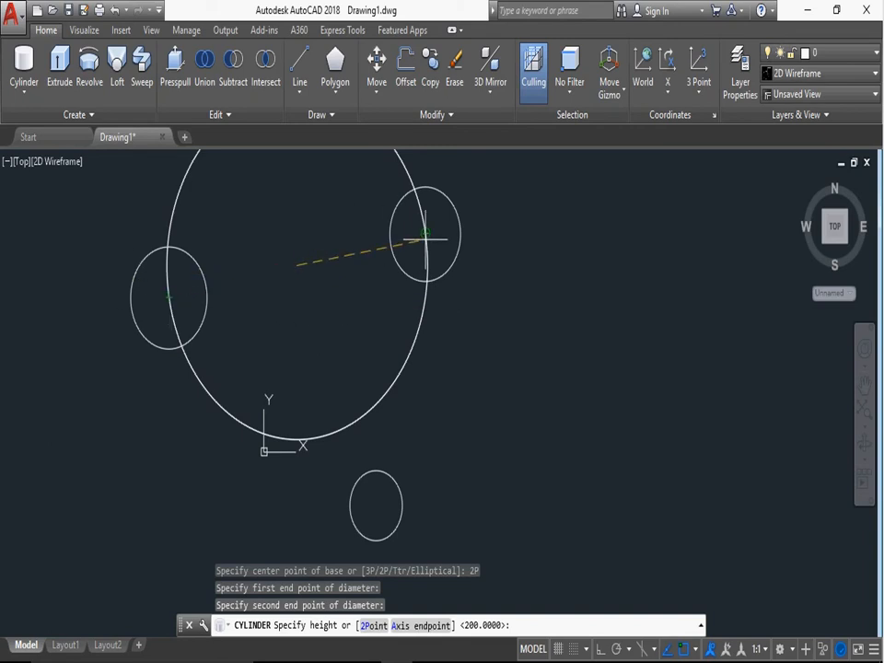
mouse_move(461, 296)
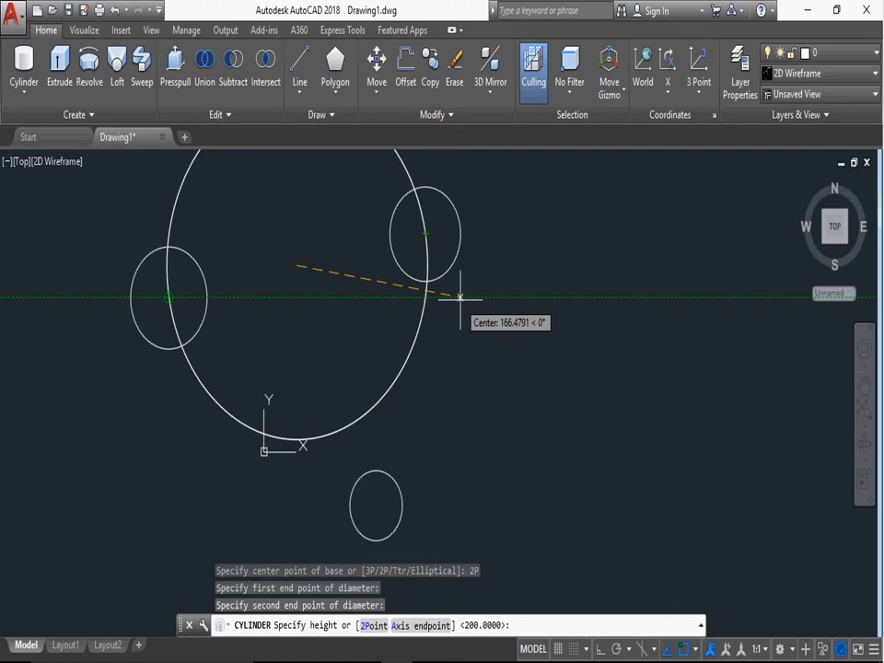
text(100)
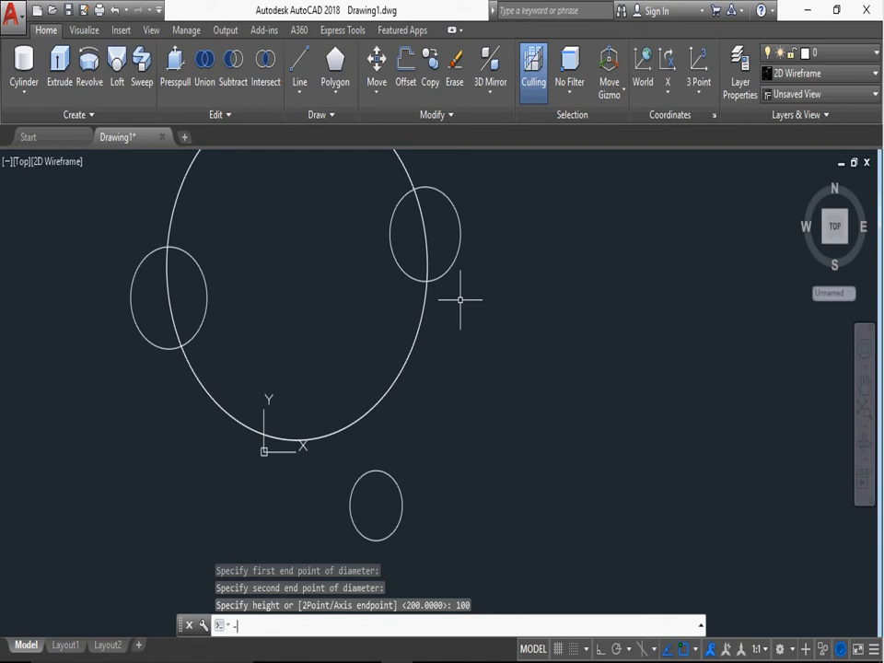
- Set the viewing direction to 1,-1,1 with -VPOINT
text(-v)
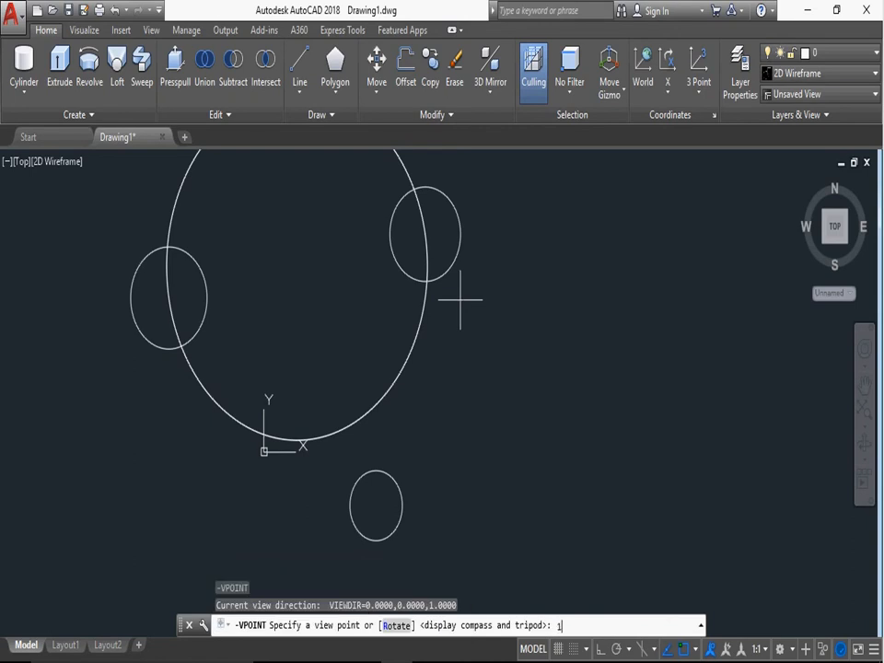
text(,-1,1)
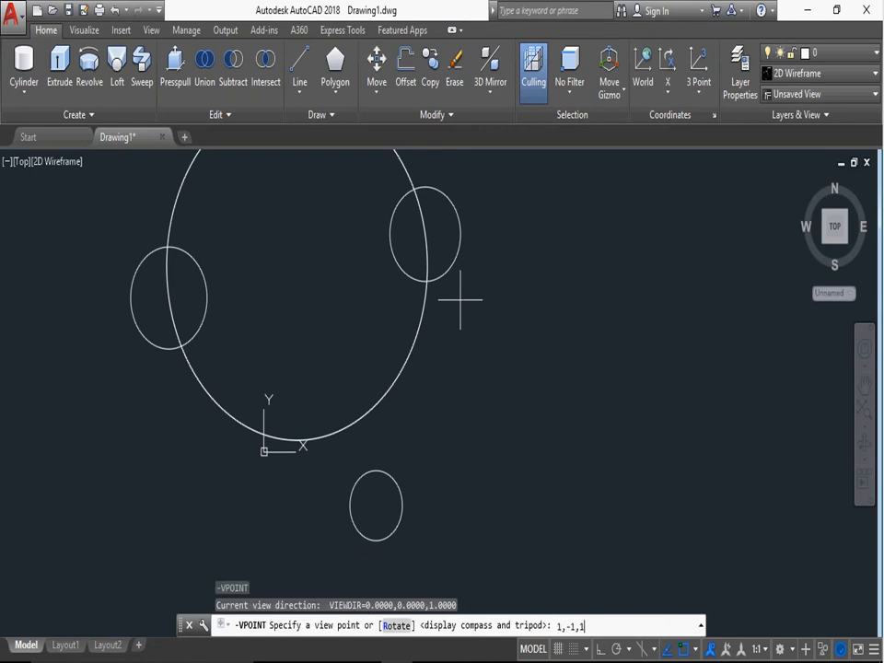
key(enter)
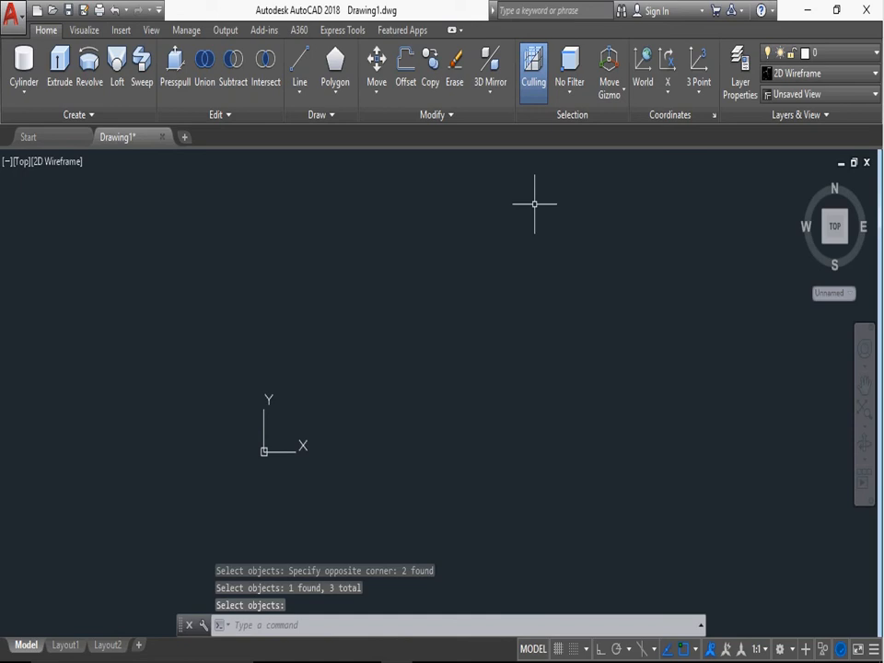
- Start an elliptical cylinder with axis endpoints 0,0,0 and 100,0,0
text(CYL)
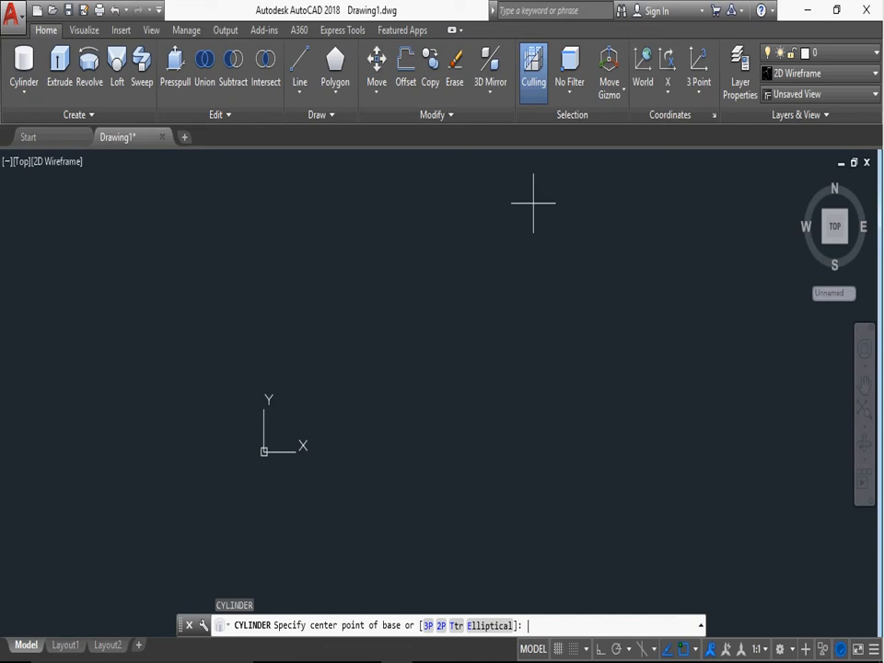
text(E)
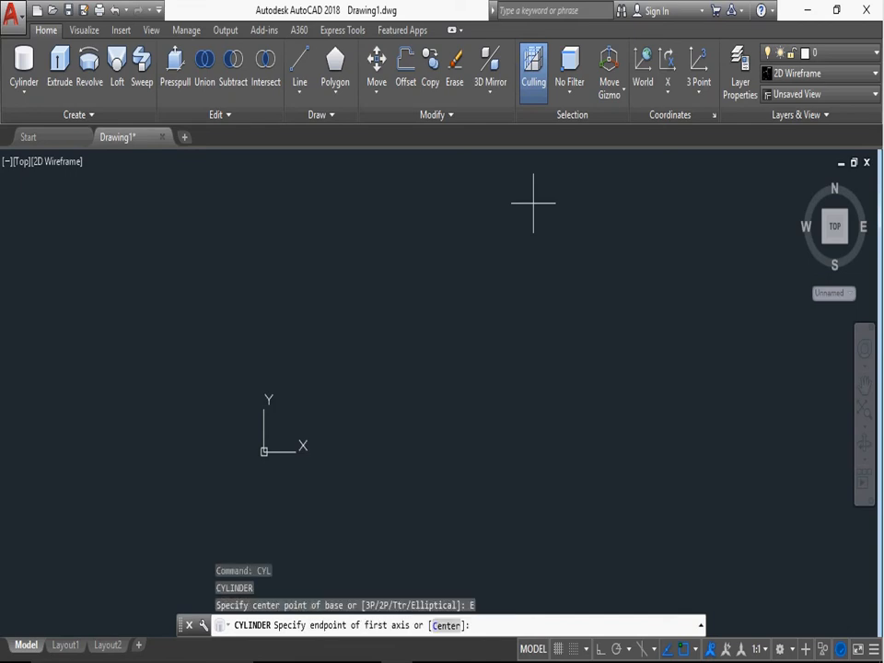
text(0)
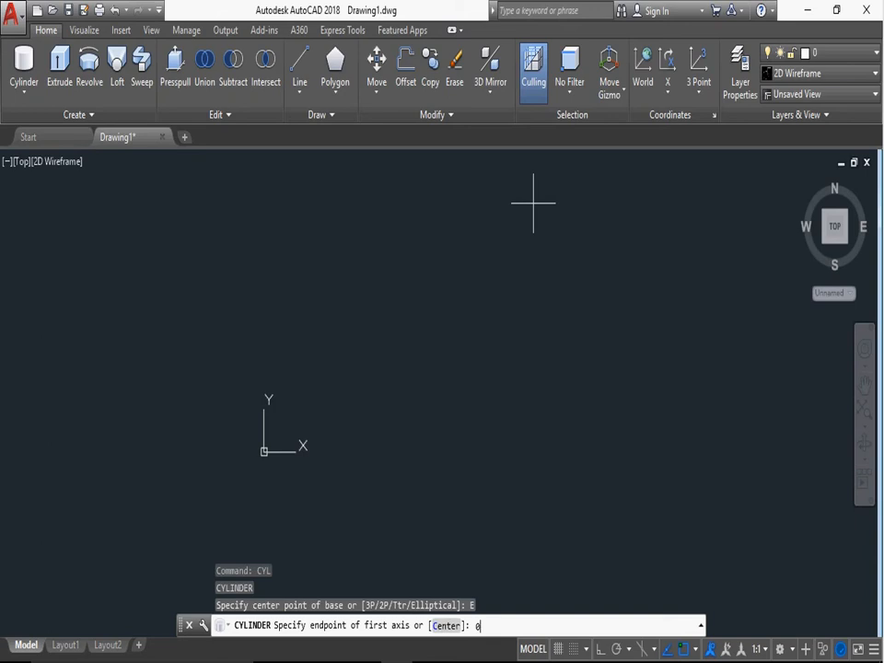
text(,0,)
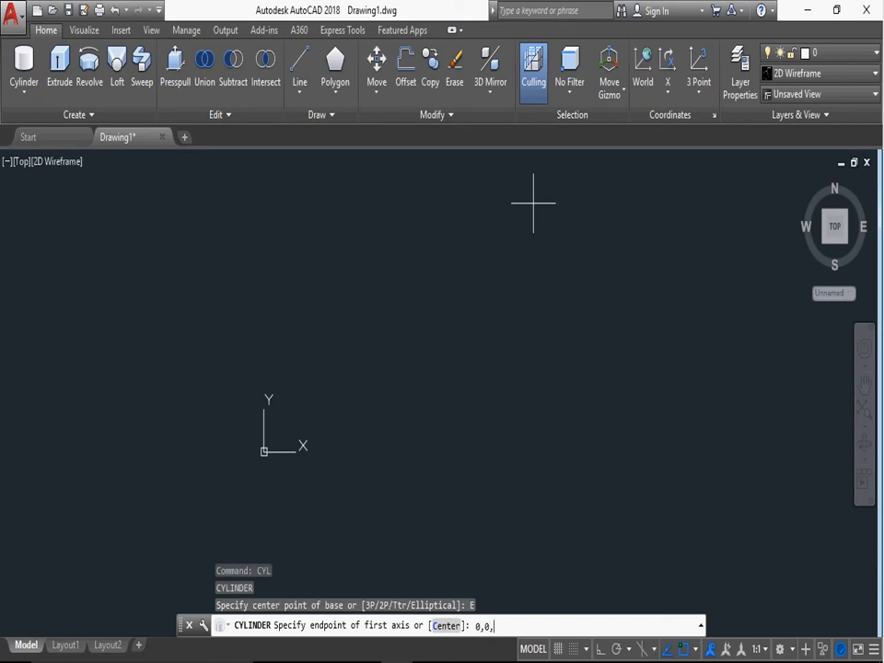
key(Enter)
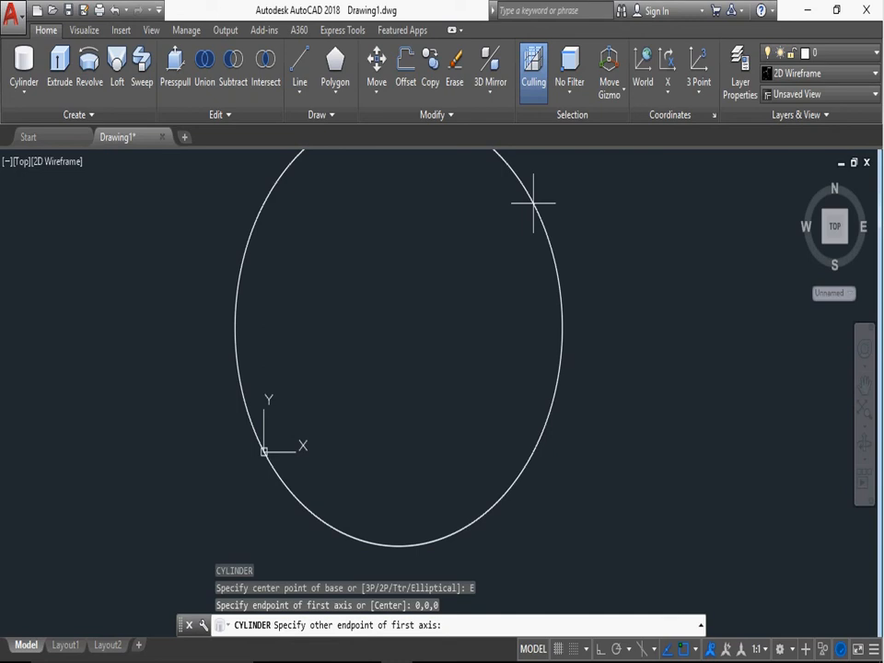
text(100,)
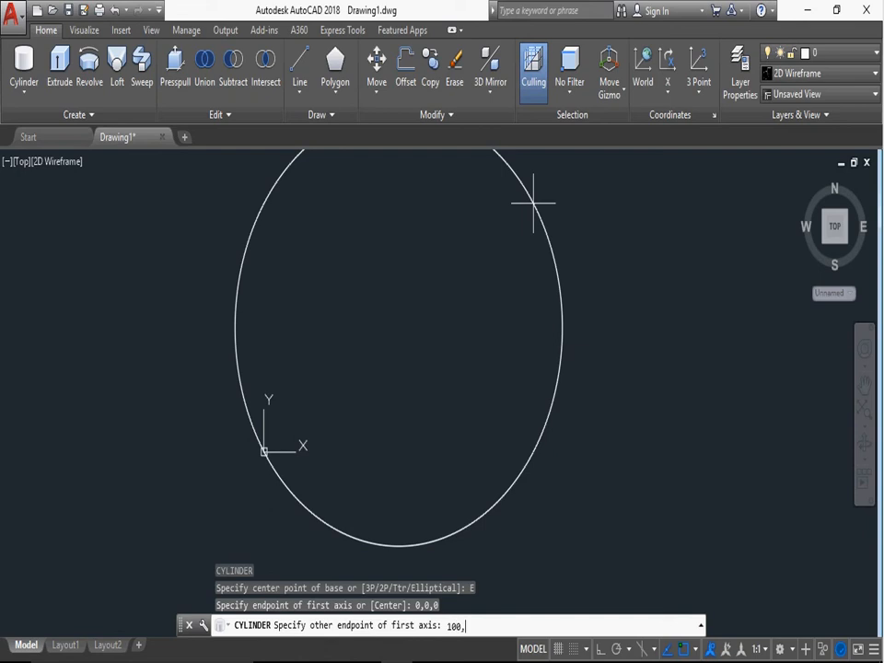
text(0)
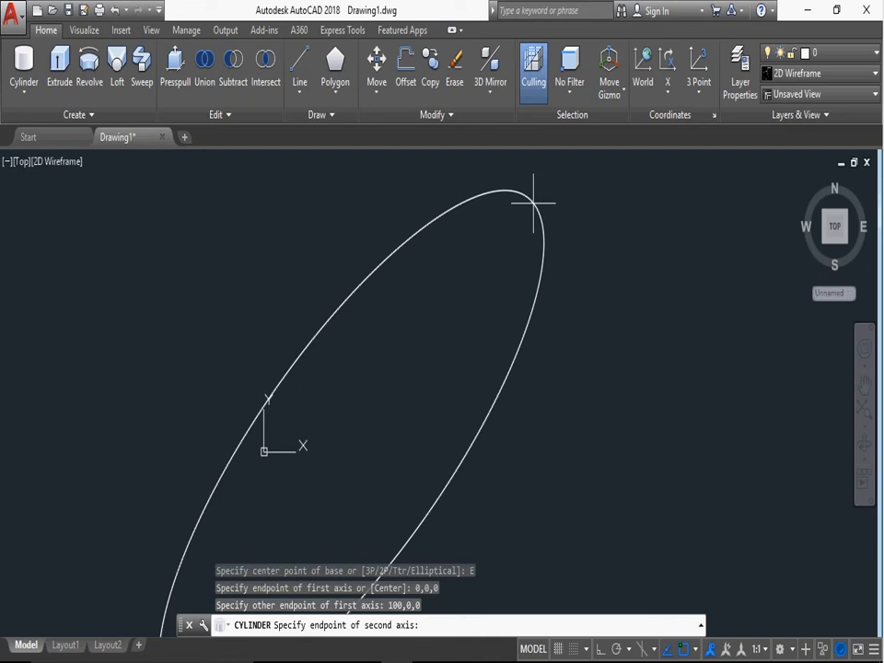
- Set the other axis endpoint to 50,300,0 and the height to 500
text(50)
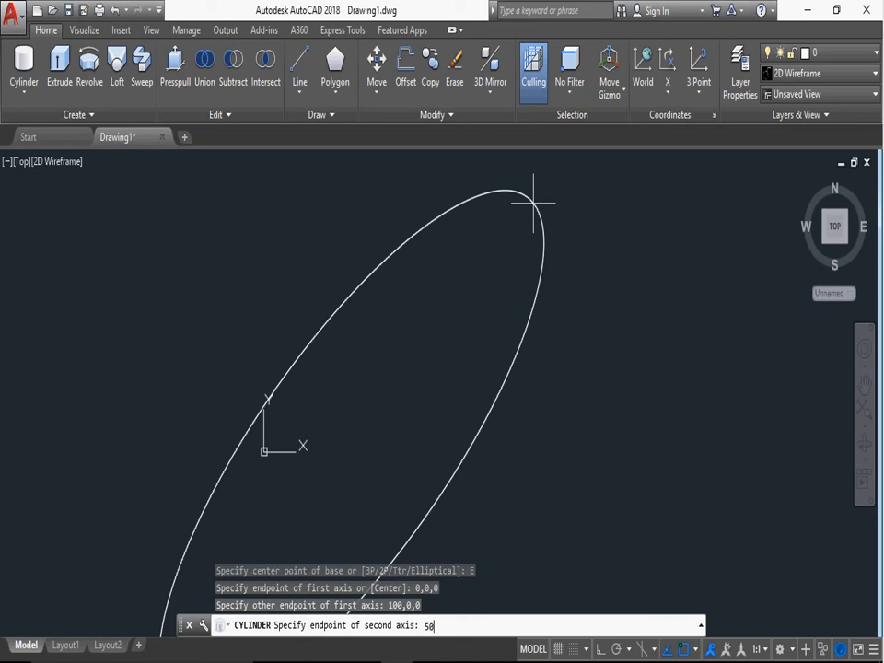
text(,)
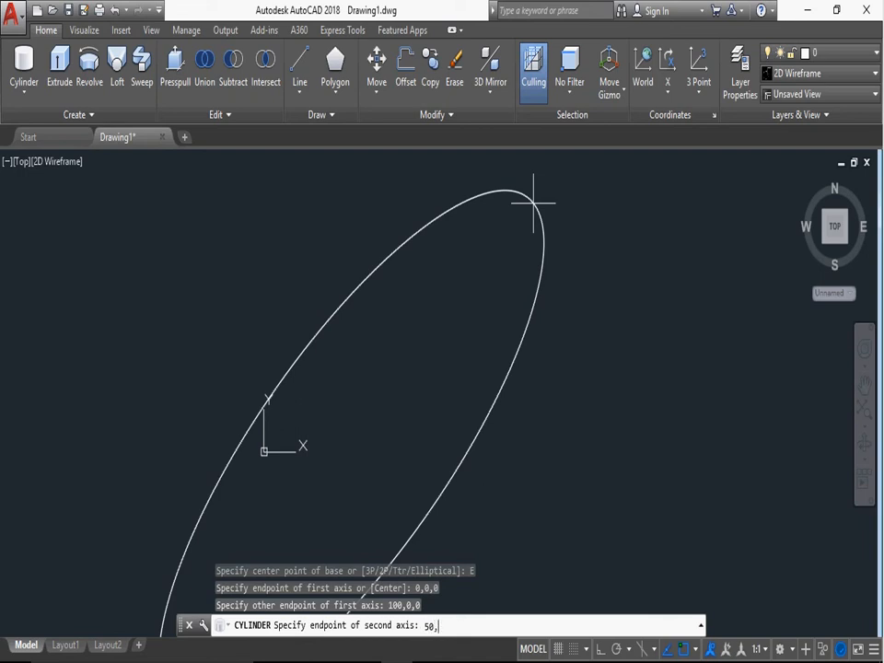
text(200)
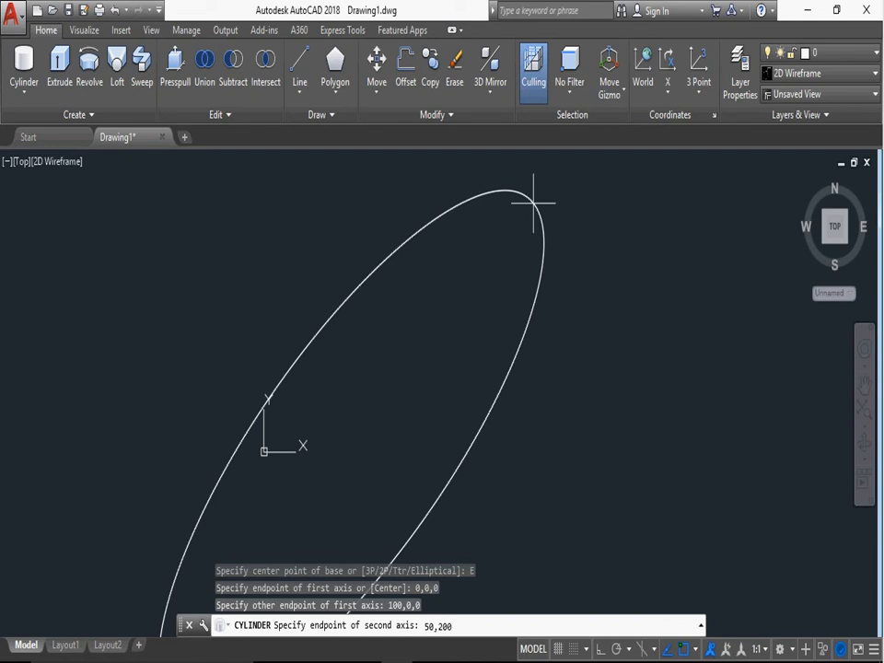
text(50,3)
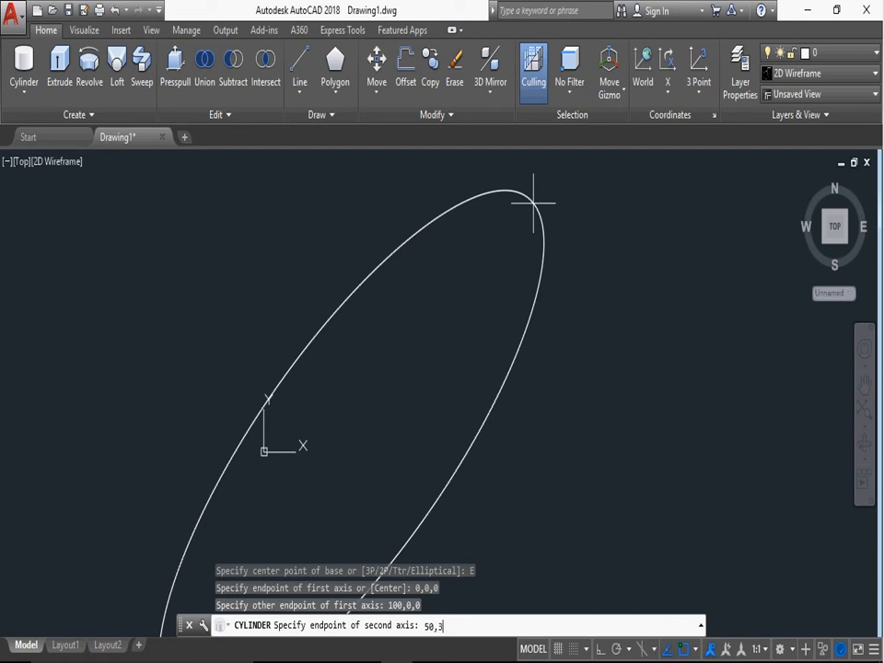
text(00,0)
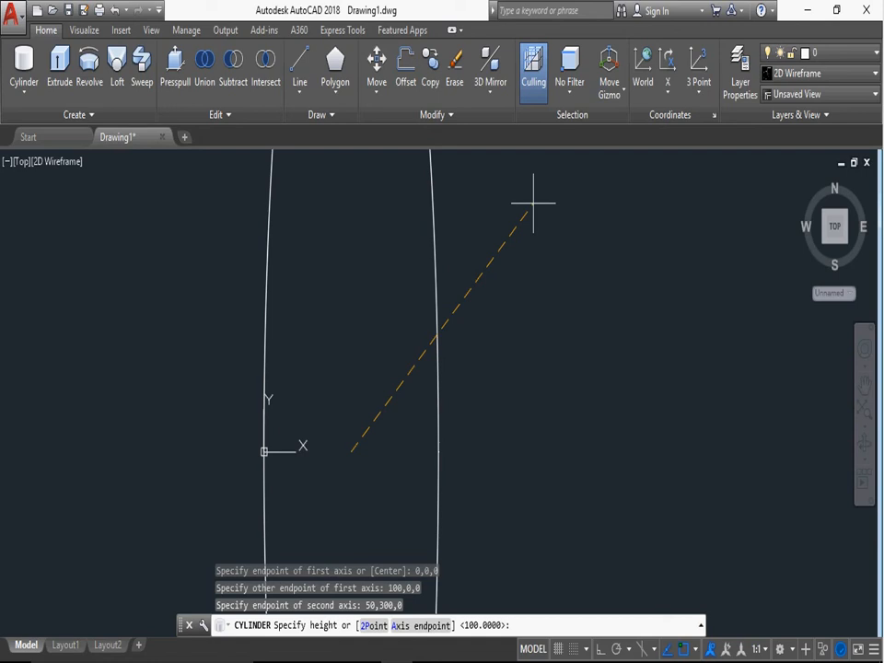
text(500)
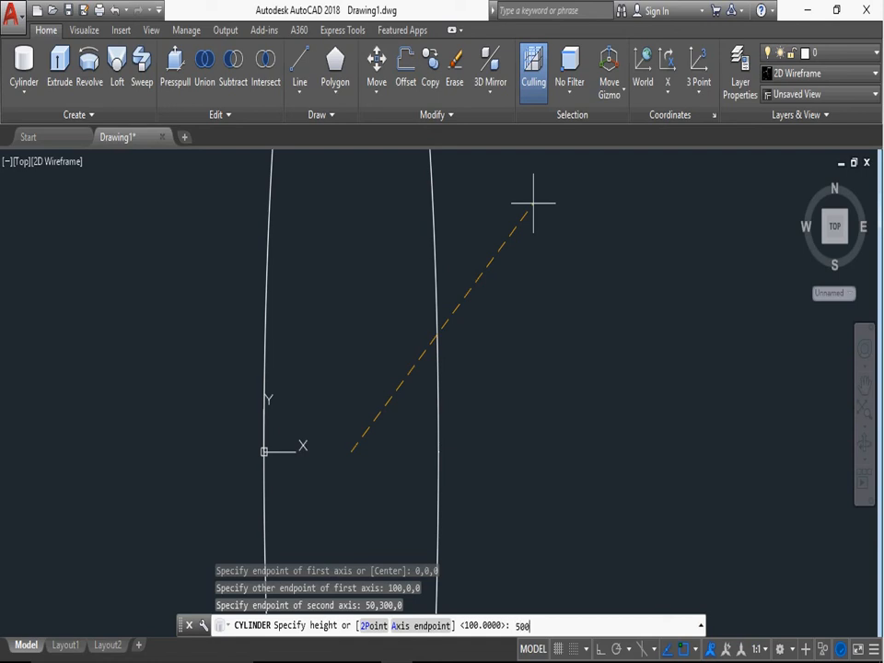
key(enter)
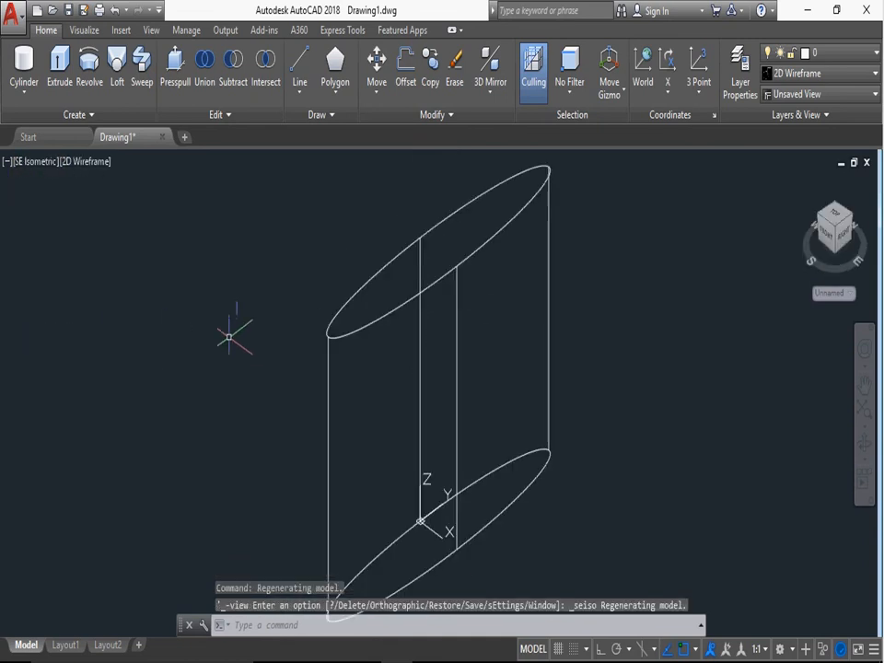
- Apply the Shaded visual style and orbit the elliptical cylinder to a custom angle
click(87, 161)
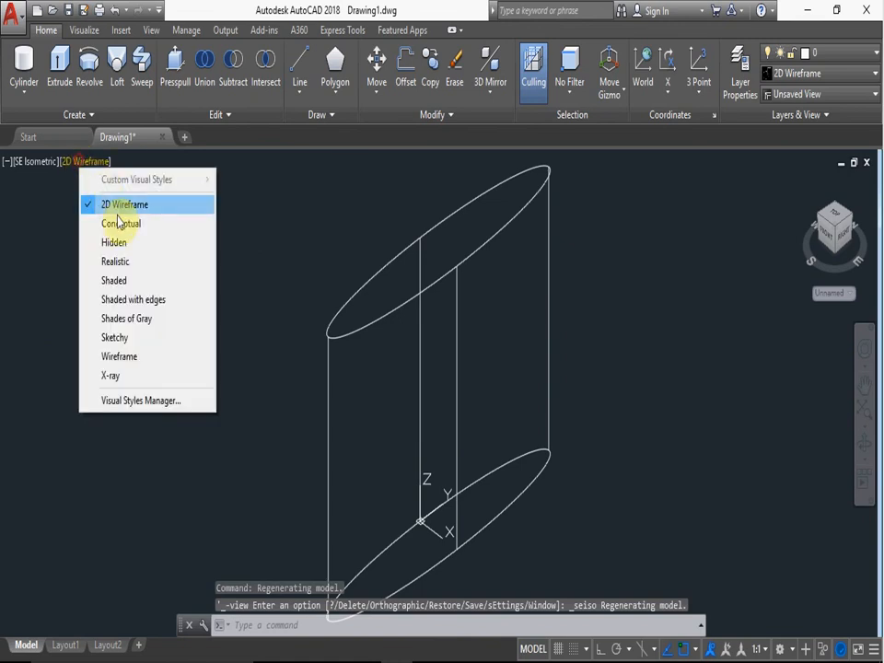
click(125, 203)
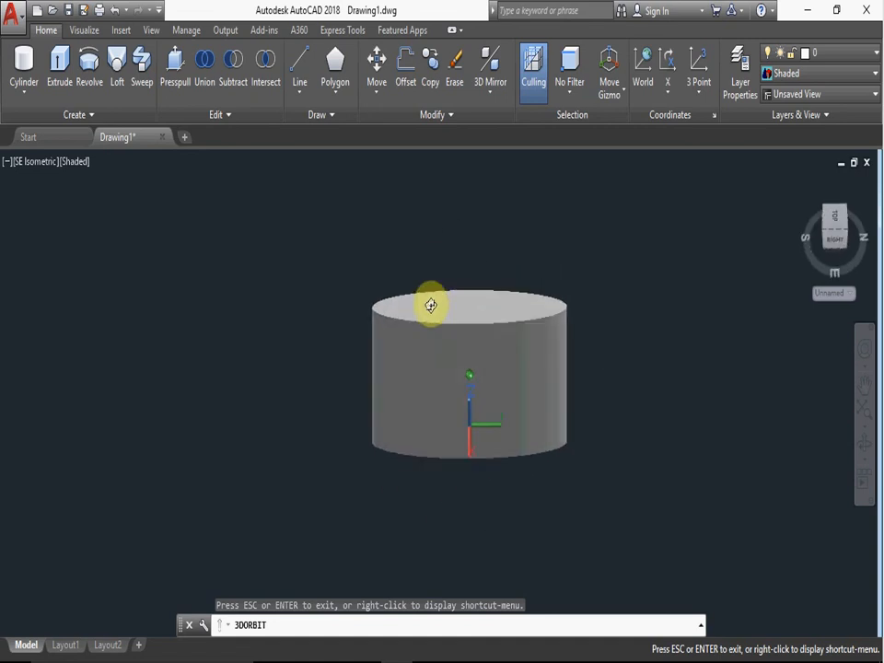
drag(430, 304, 433, 212)
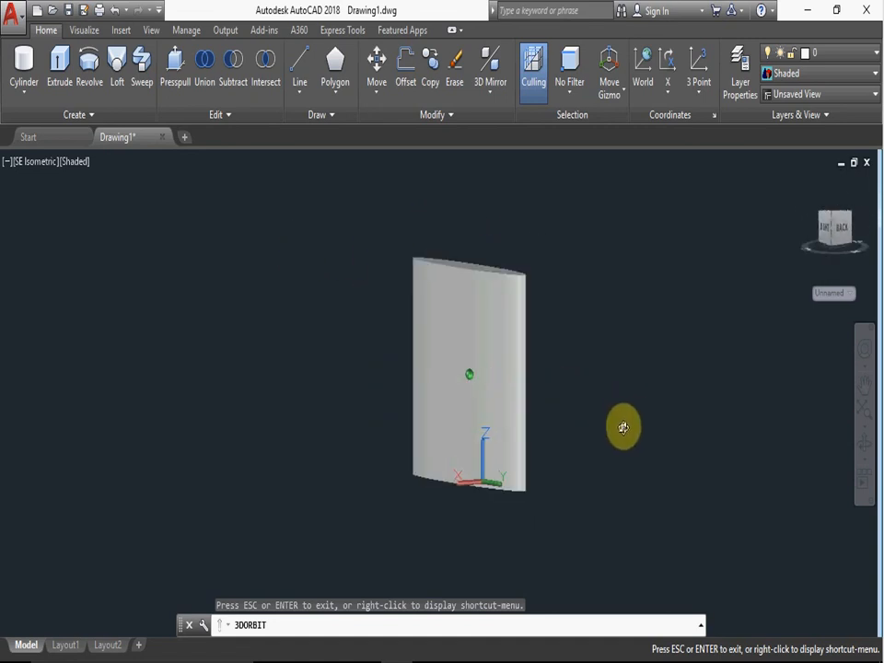
drag(623, 426, 591, 401)
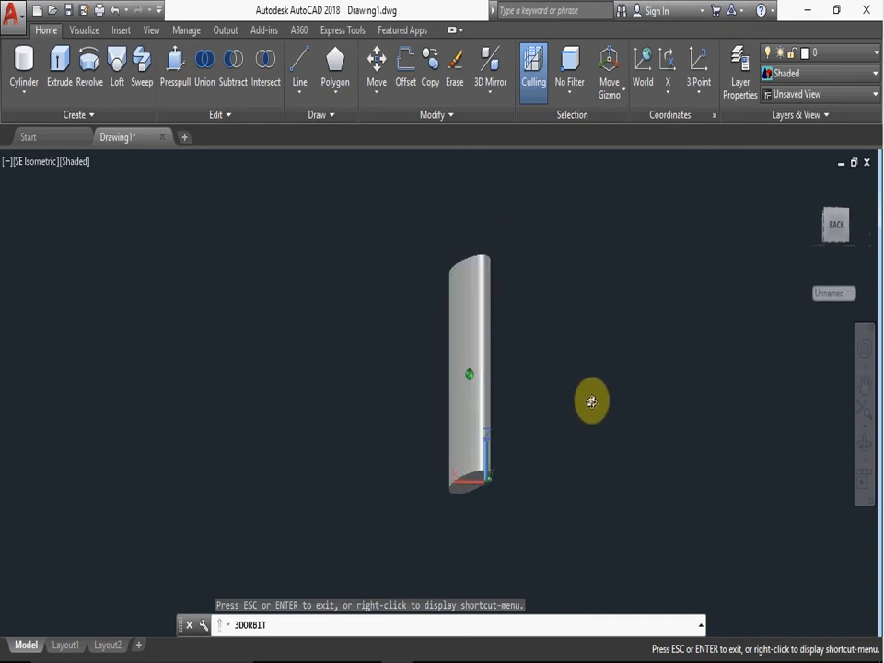
right_click(591, 400)
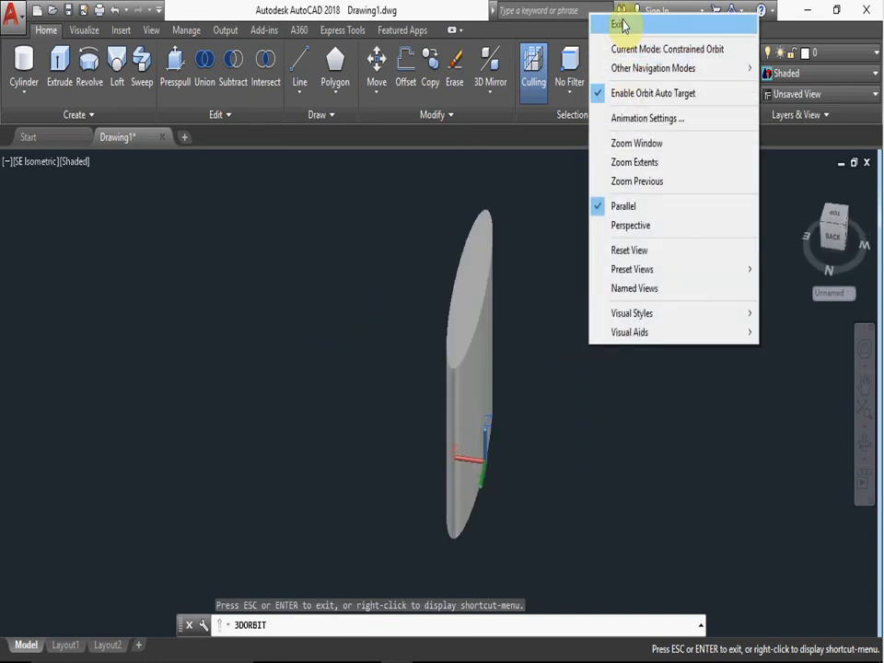
click(616, 24)
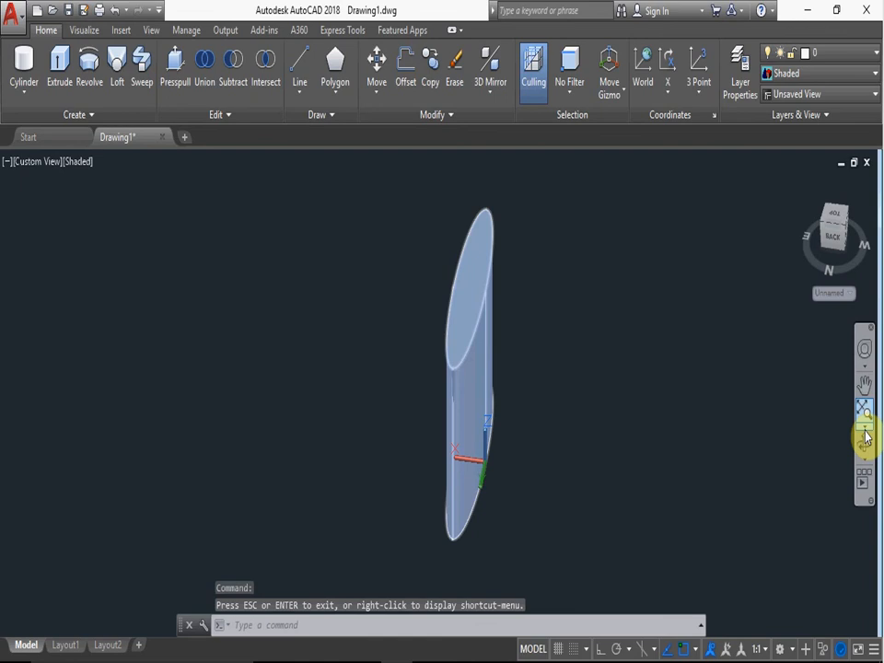